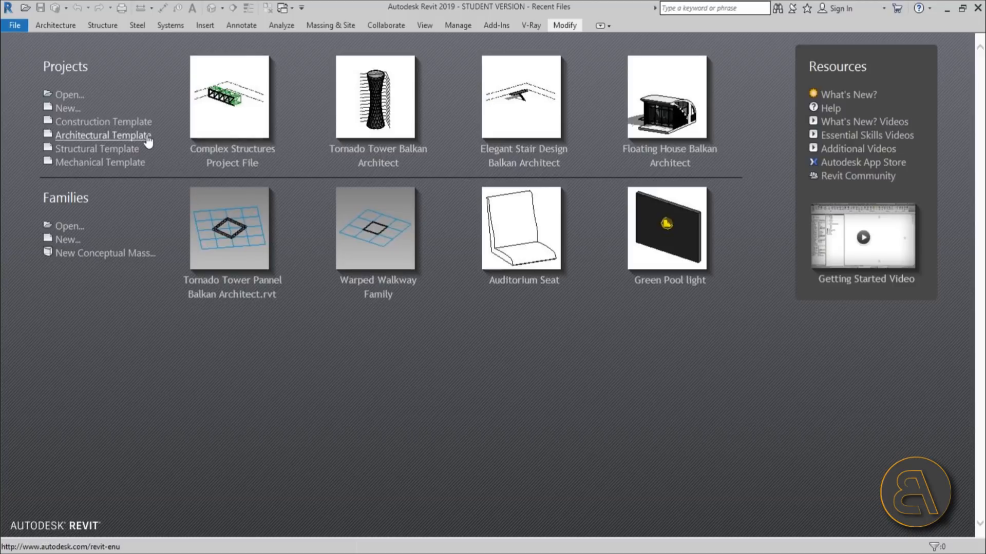
Start a new project from the Architectural Template and bring up the Massing & Site tools.
left_click(100, 135)
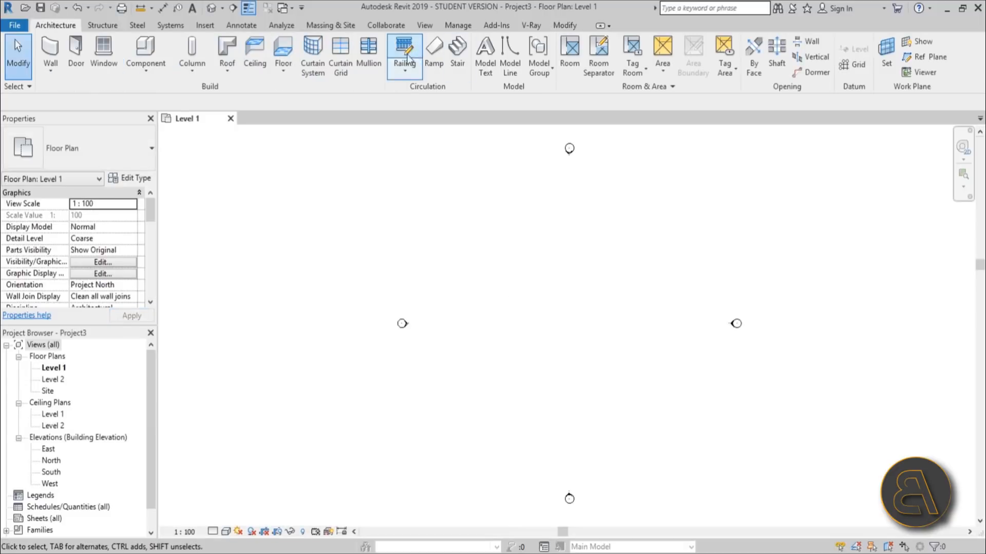
left_click(330, 26)
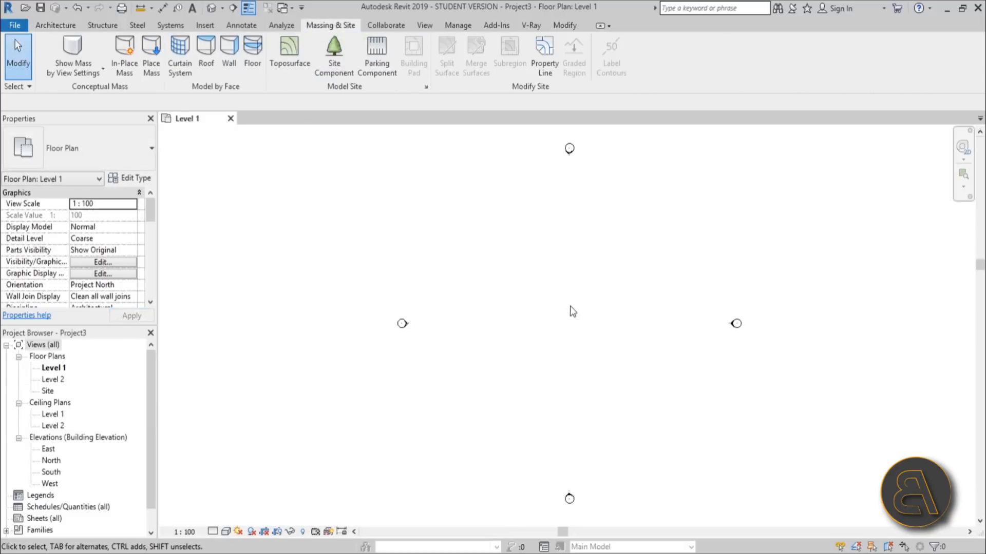
mouse_move(573, 316)
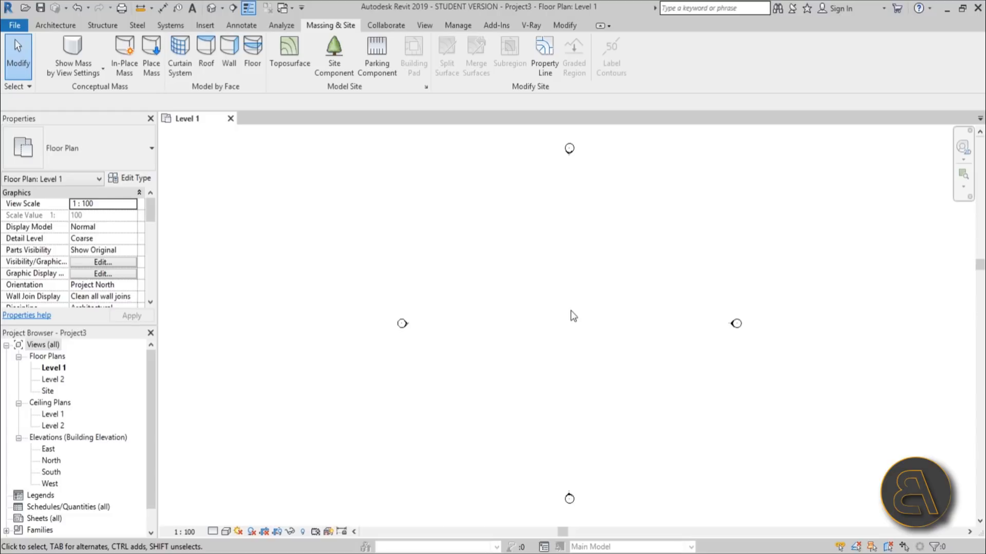
mouse_move(229, 113)
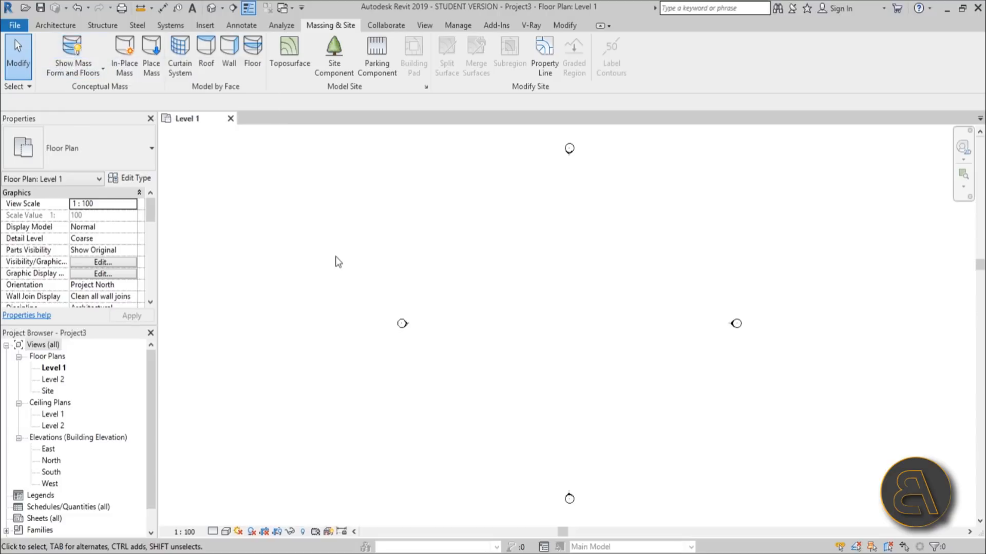
mouse_move(108, 82)
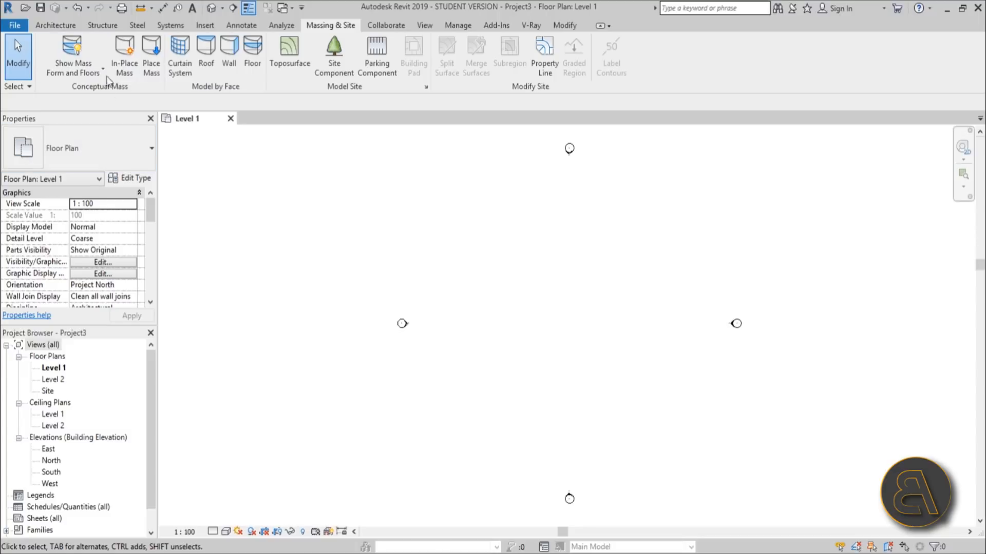
Create an in-place mass, keeping the default name Mass 1.
left_click(124, 48)
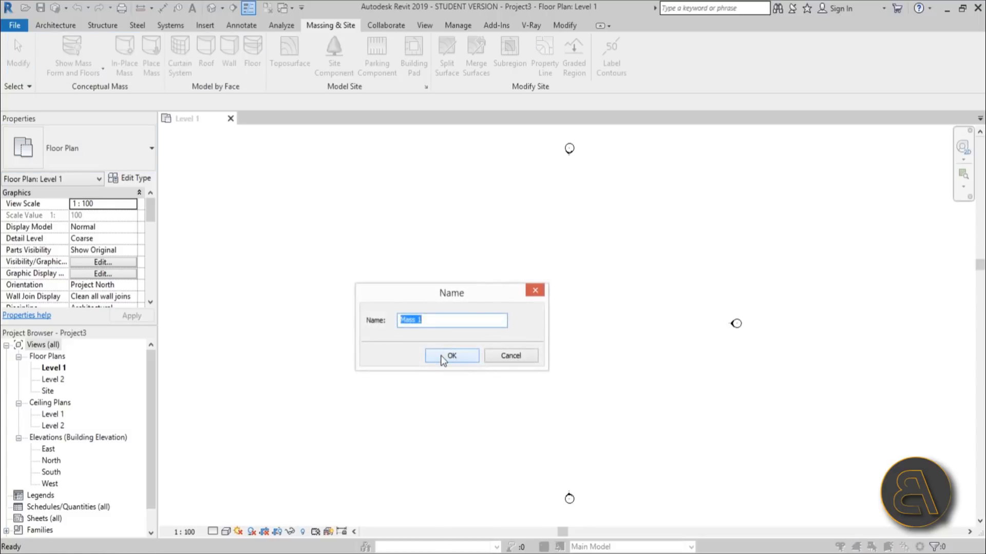
left_click(451, 356)
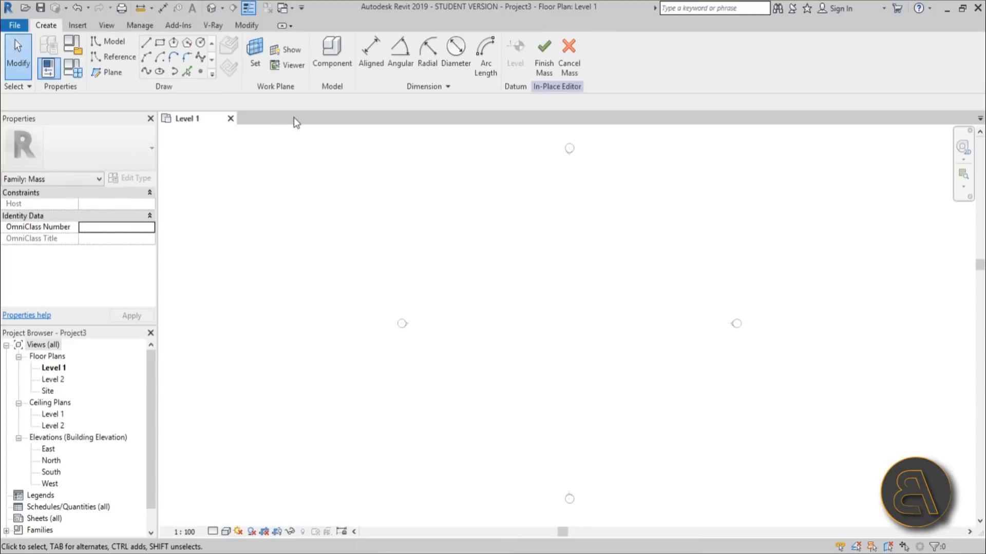
mouse_move(292, 144)
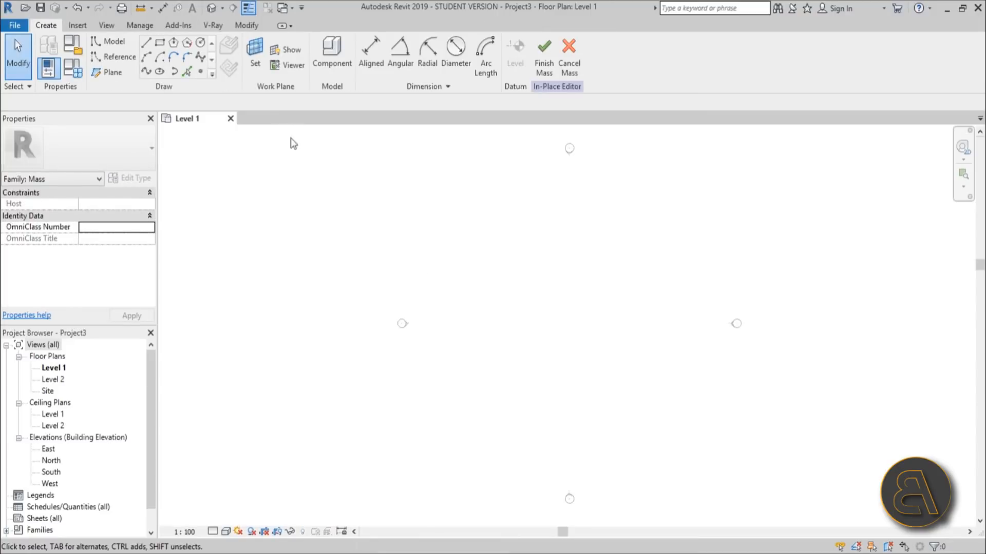
mouse_move(628, 248)
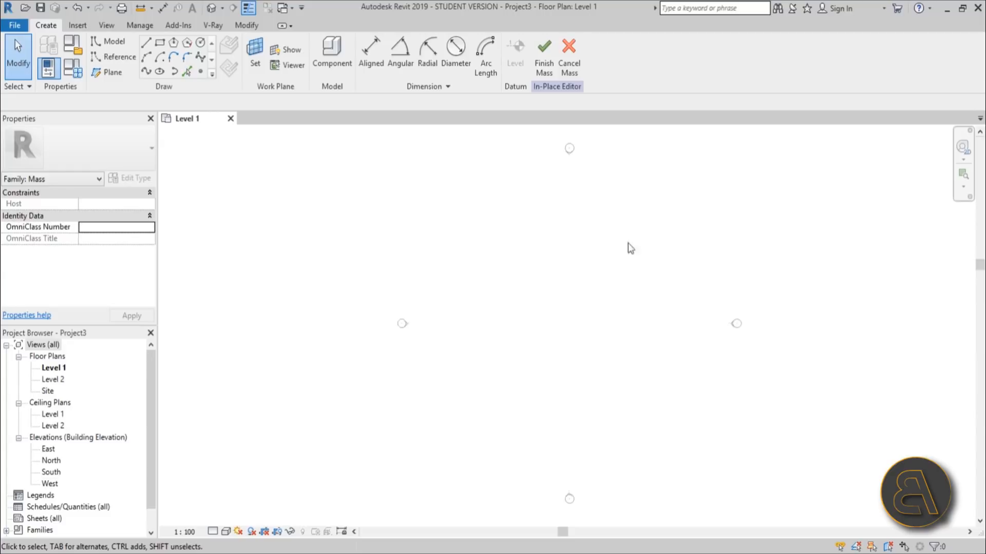
mouse_move(485, 309)
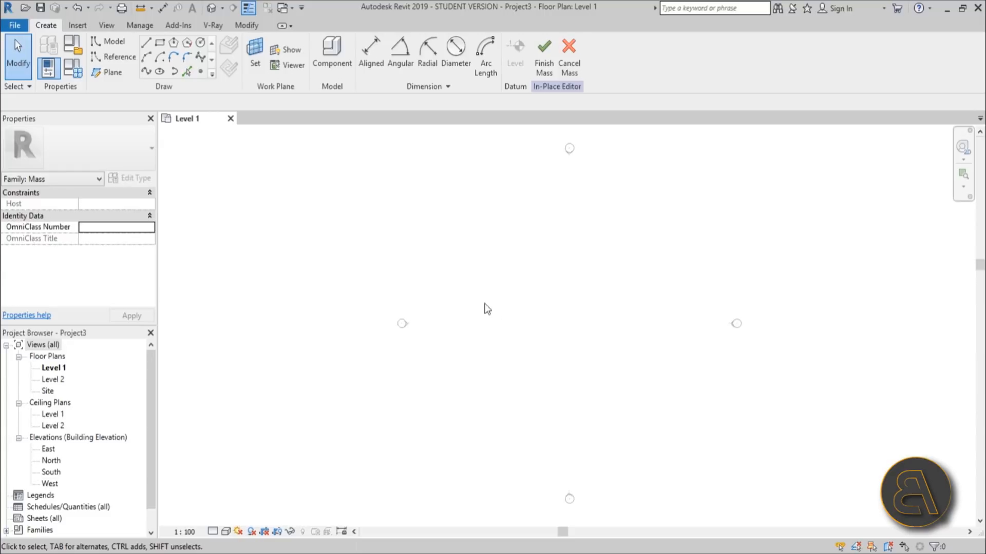
mouse_move(384, 362)
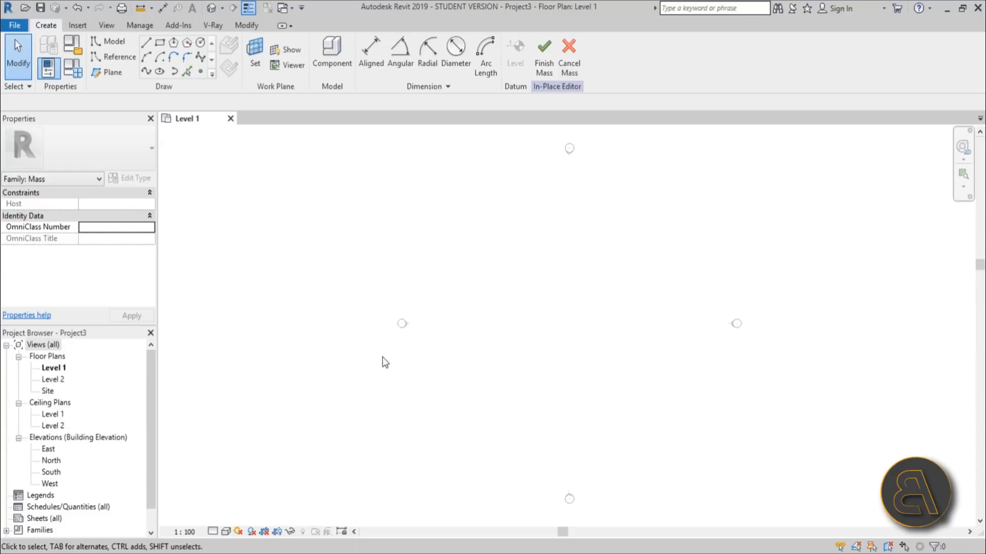
mouse_move(108, 73)
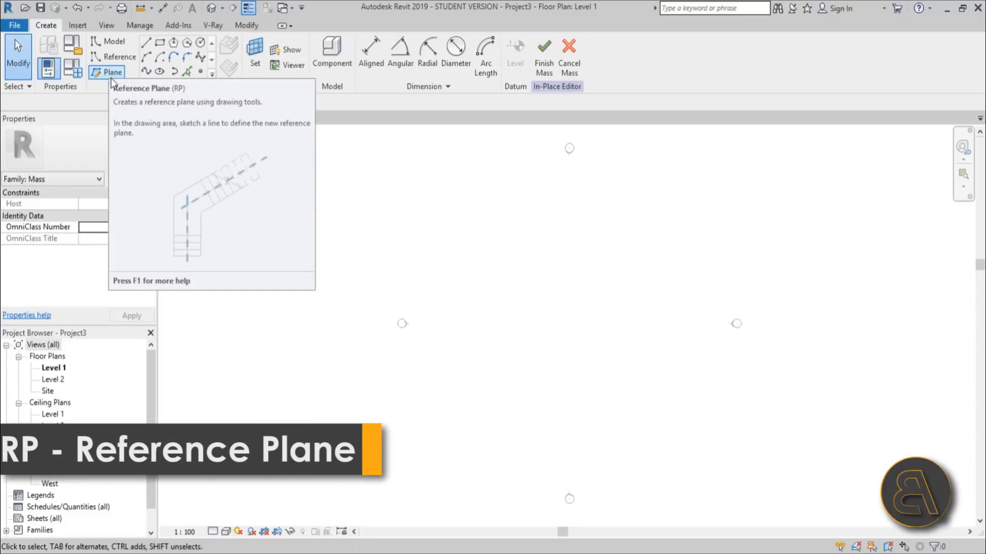
Draw two reference planes, mirror them about the middle plane, and add three vertical planes.
left_click(105, 72)
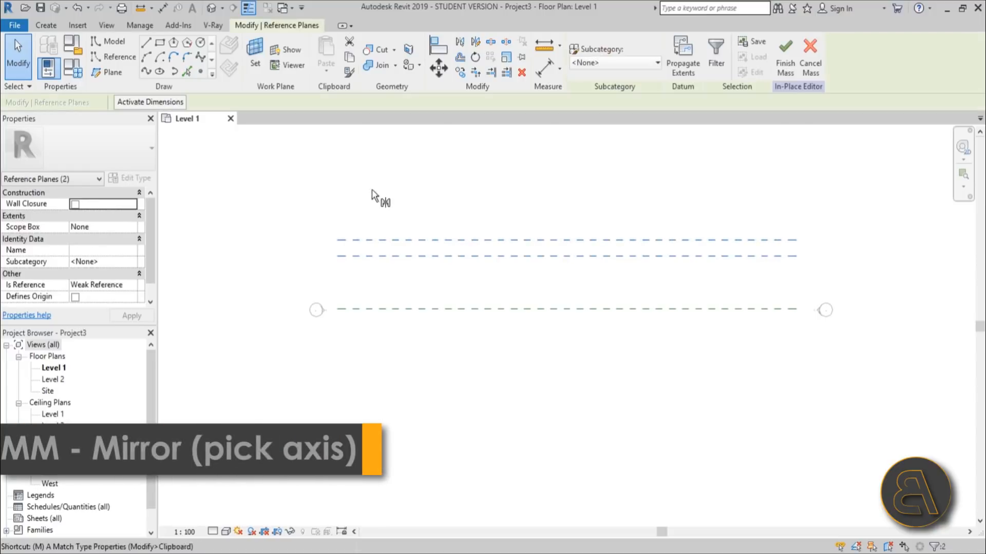
left_click(459, 42)
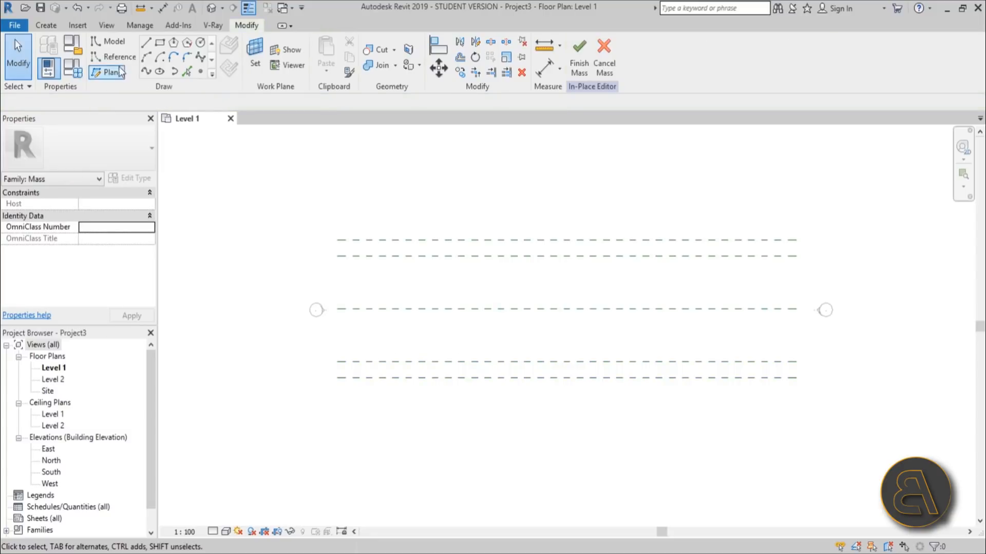
left_click(106, 72)
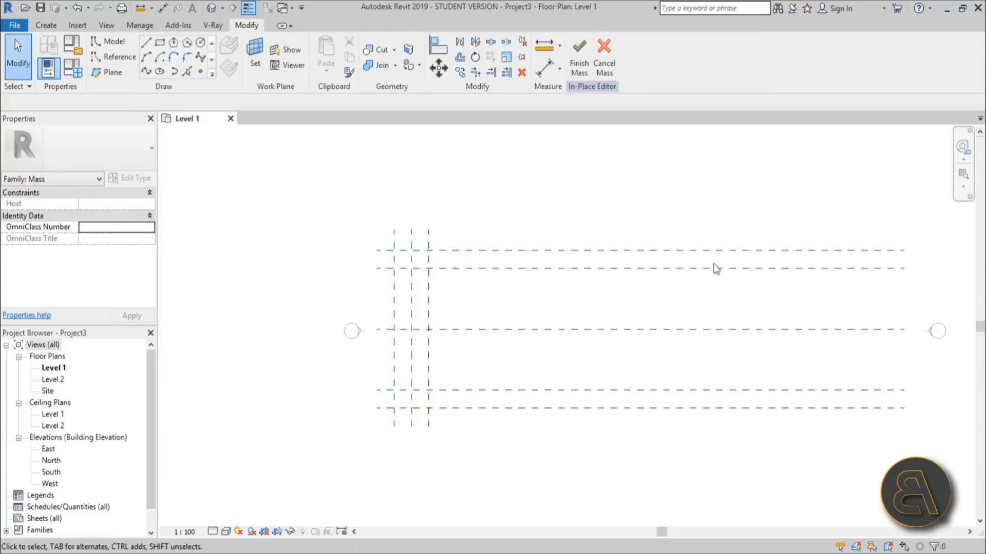
Number the vertical reference planes (e.g. 3) and view them in the East elevation.
left_click(389, 271)
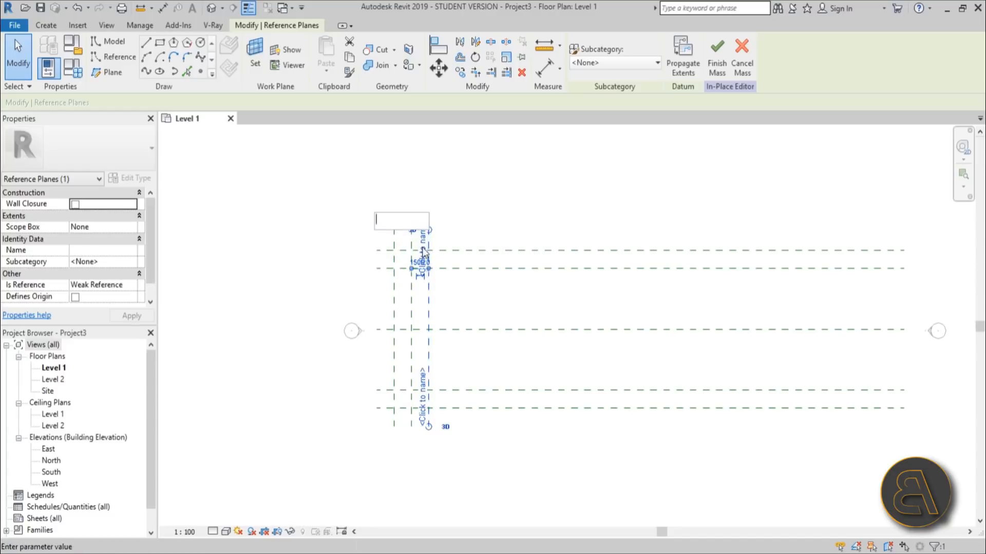
type("3")
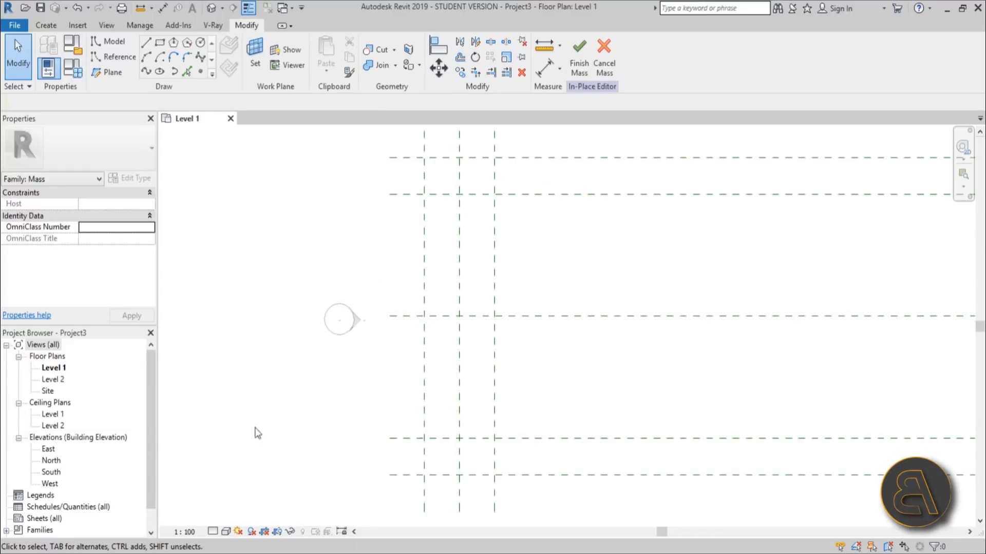
double_click(48, 449)
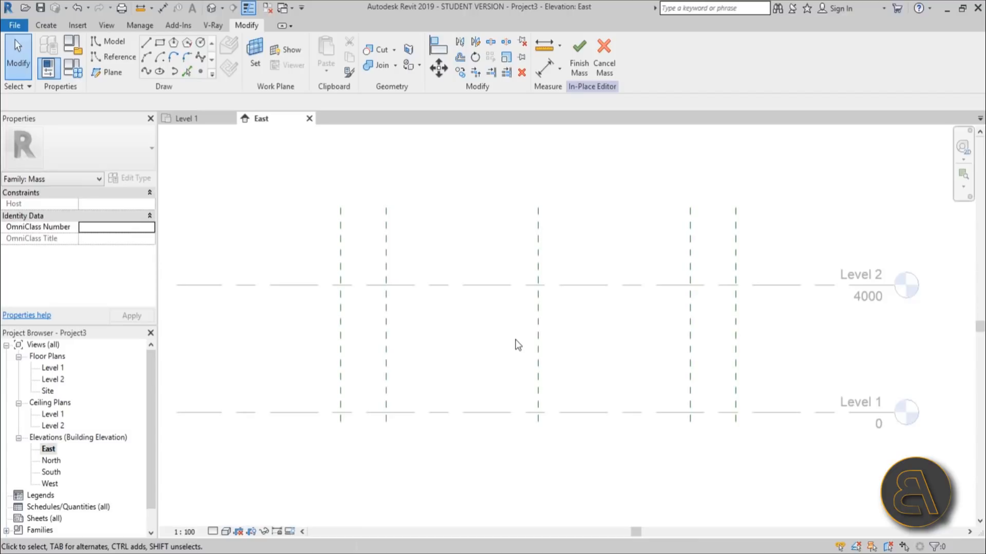
mouse_move(461, 184)
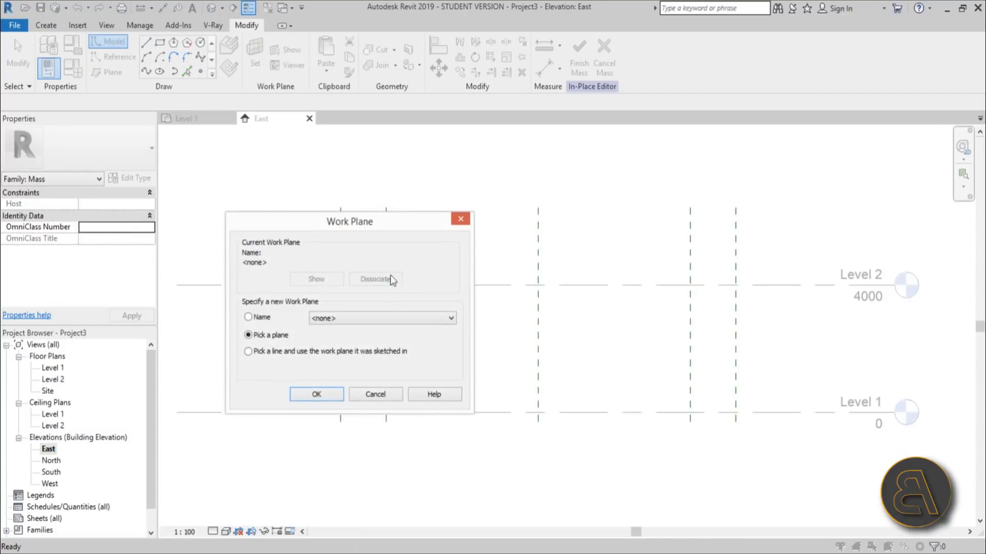
Set Reference Plane : 1 as the work plane by name.
left_click_drag(349, 221, 505, 198)
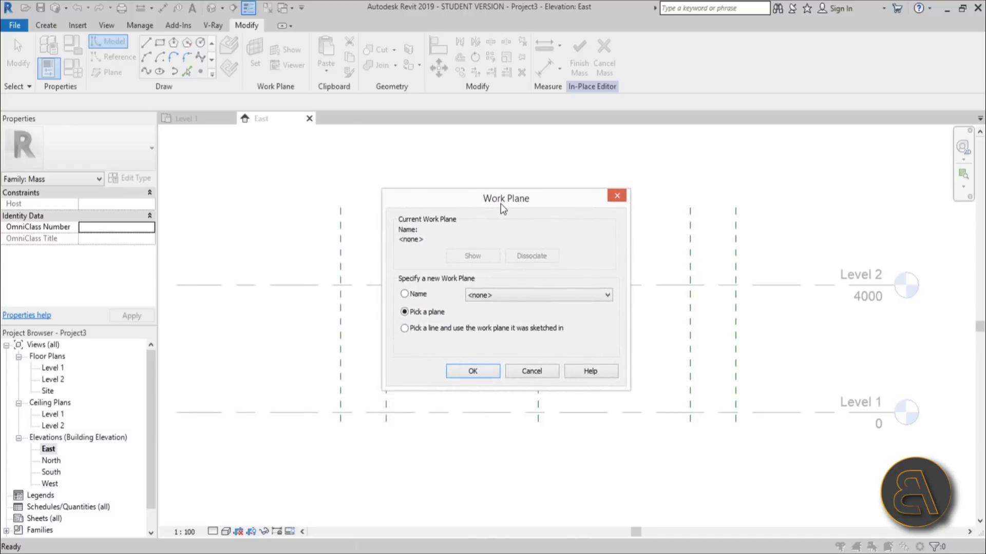
mouse_move(475, 206)
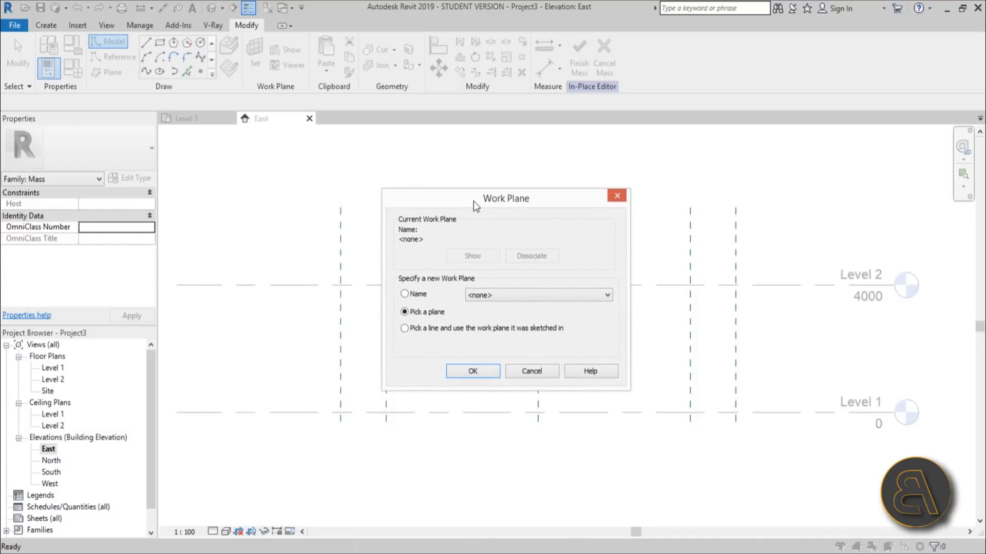
mouse_move(479, 231)
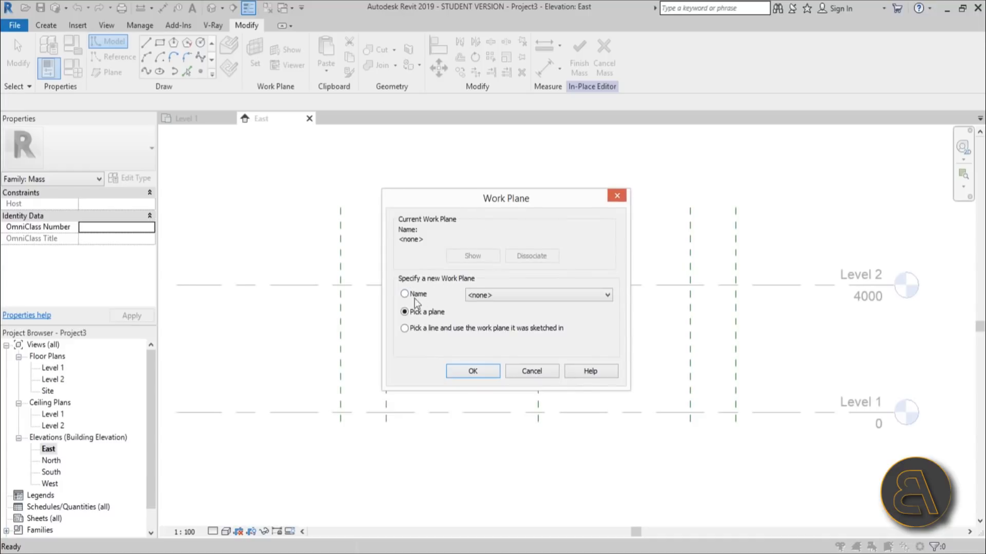
left_click(403, 294)
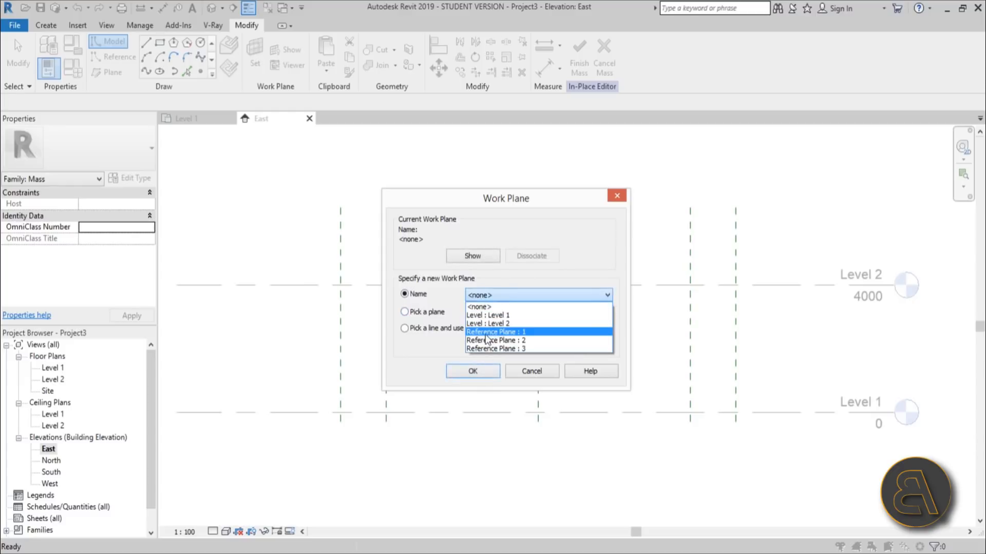
left_click(497, 331)
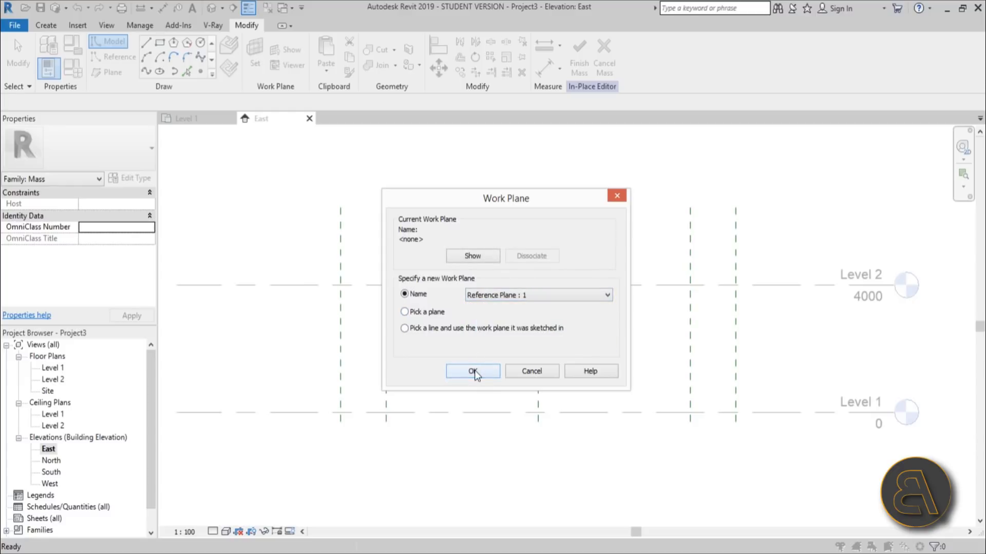
left_click(472, 371)
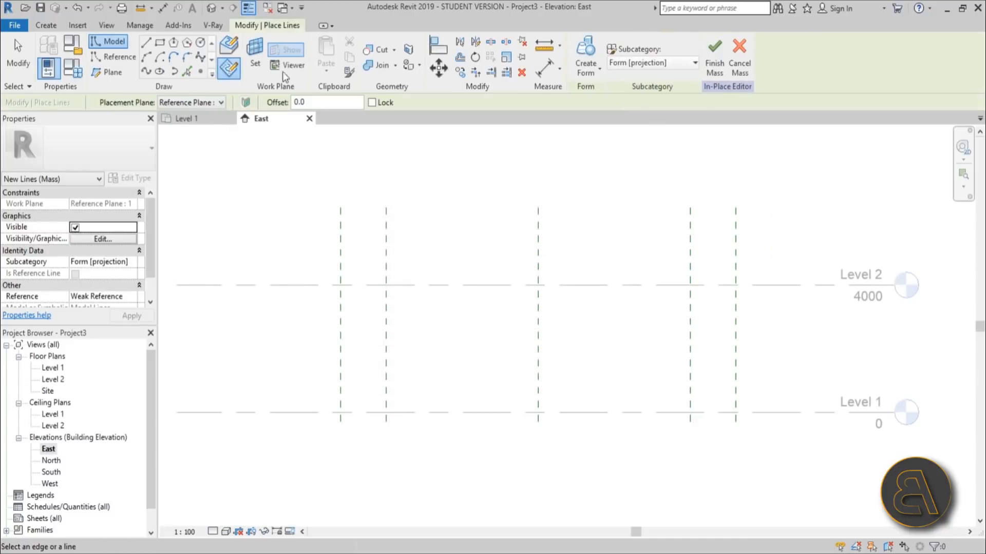
mouse_move(230, 70)
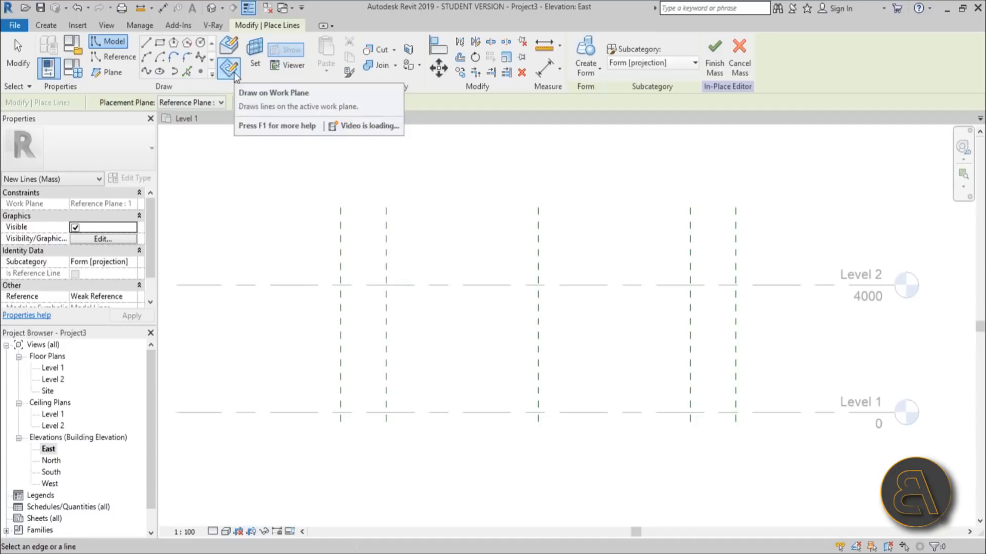
Draw the slanted leg lines and horizontal top line on the end reference planes.
left_click(148, 42)
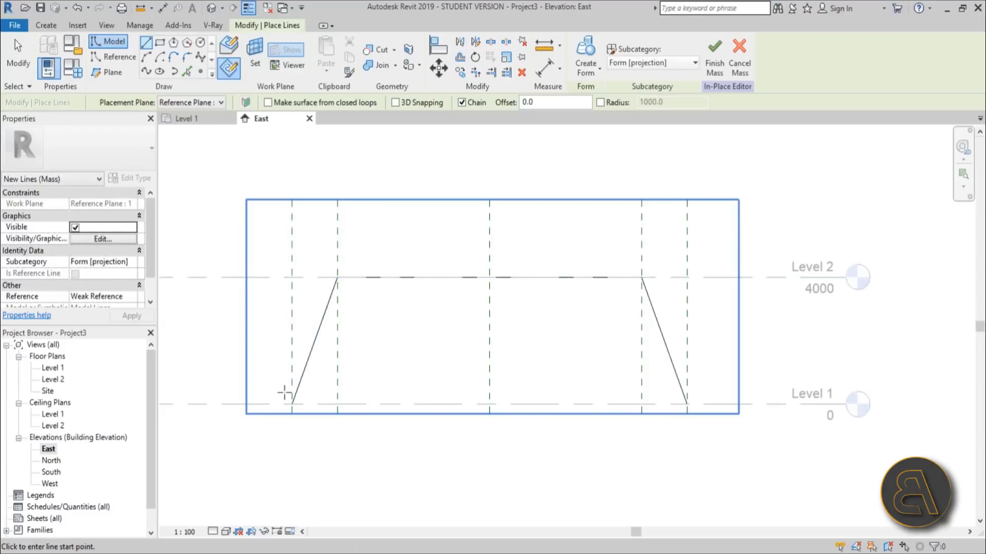
mouse_move(610, 269)
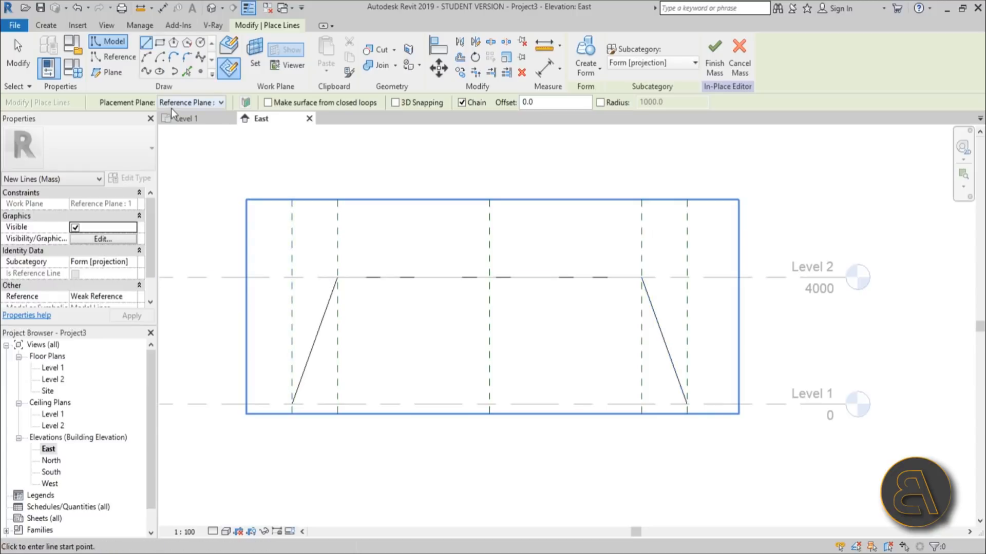
left_click(219, 102)
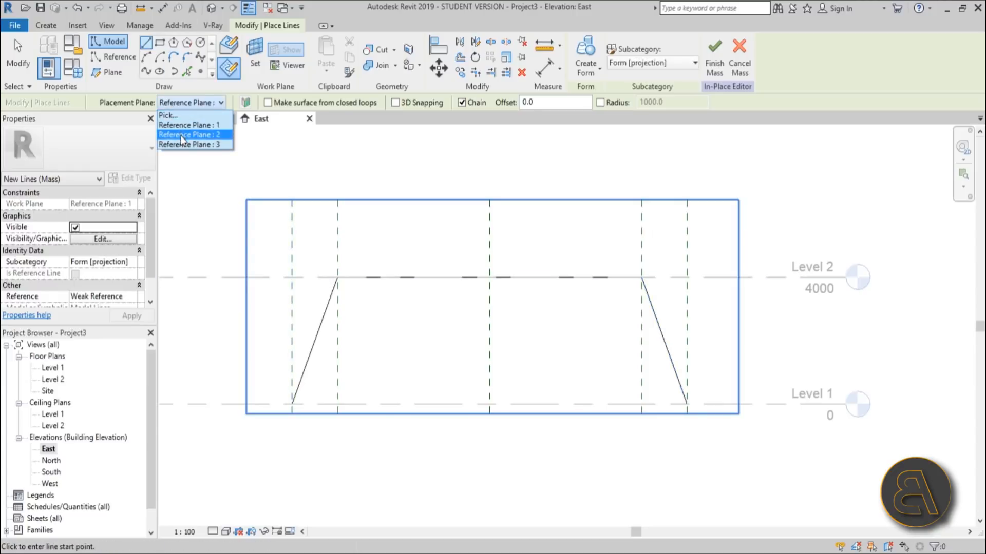
left_click(189, 134)
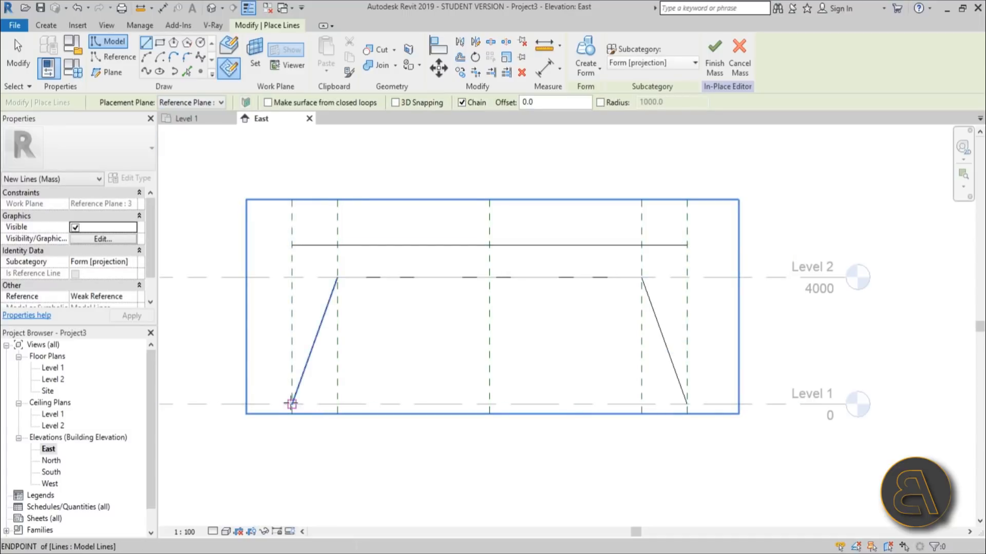
left_click(641, 278)
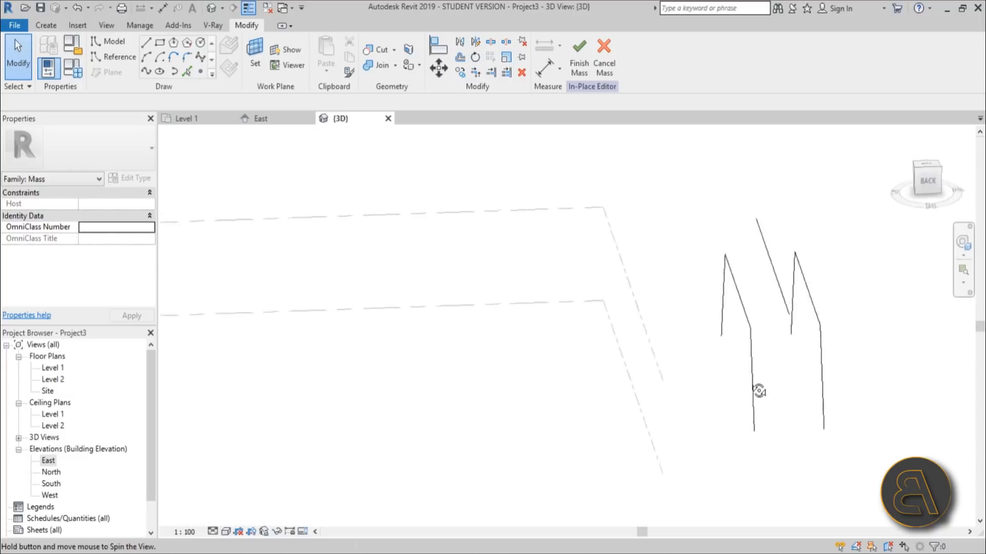
Draw 3D-snapped model lines joining the endpoints of both zigzag profiles.
left_click_drag(759, 391, 807, 338)
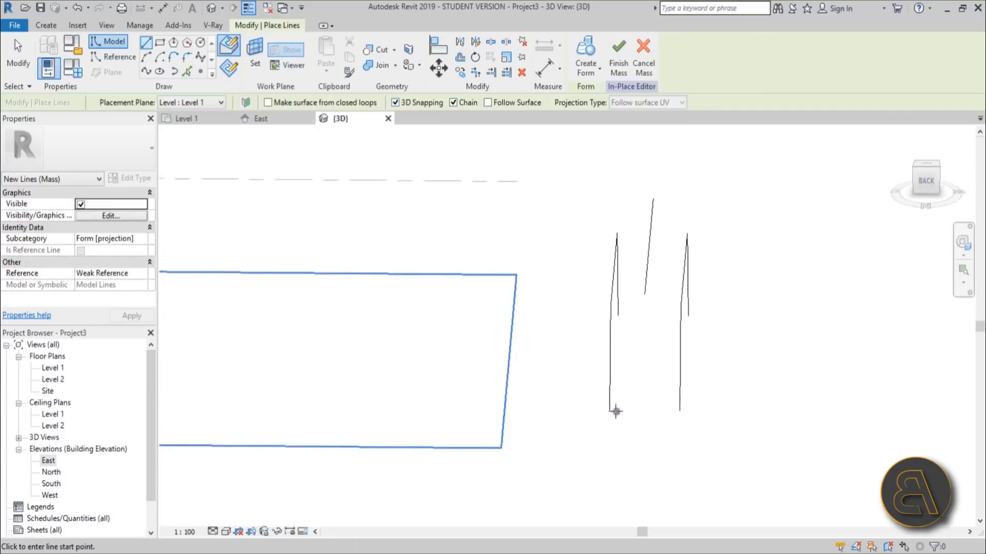
left_click(615, 412)
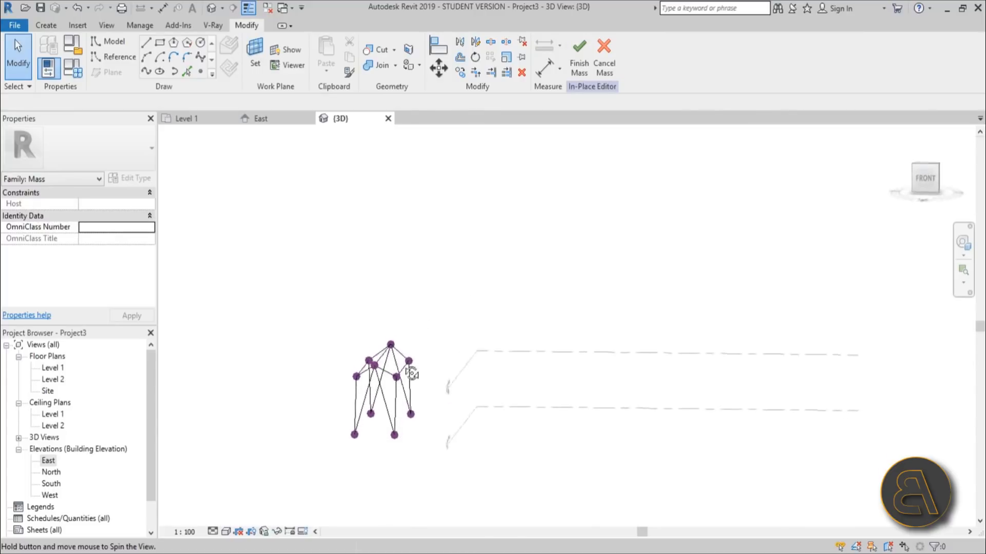
Create surface forms from the frame lines for the triangular legs and sloped roof.
left_click_drag(409, 371, 386, 187)
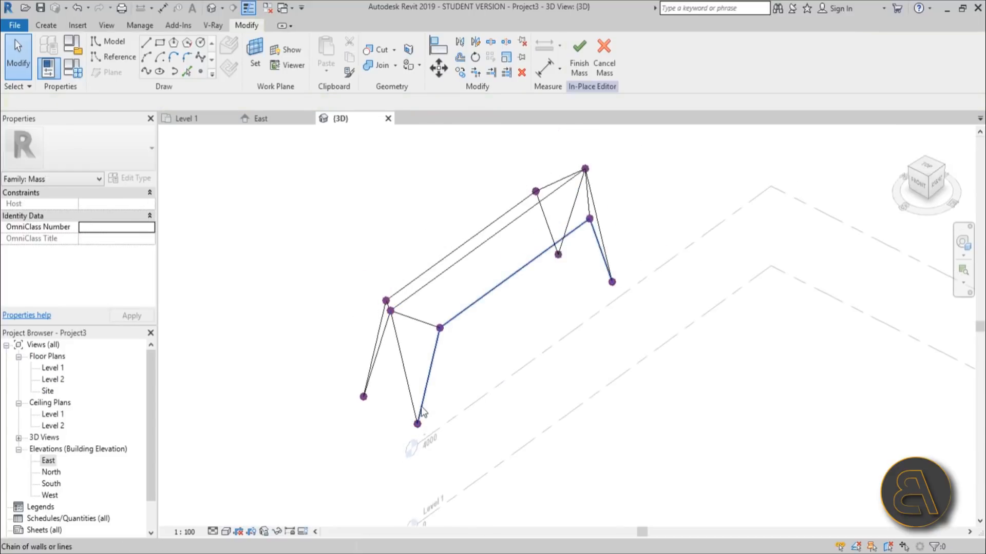
mouse_move(434, 364)
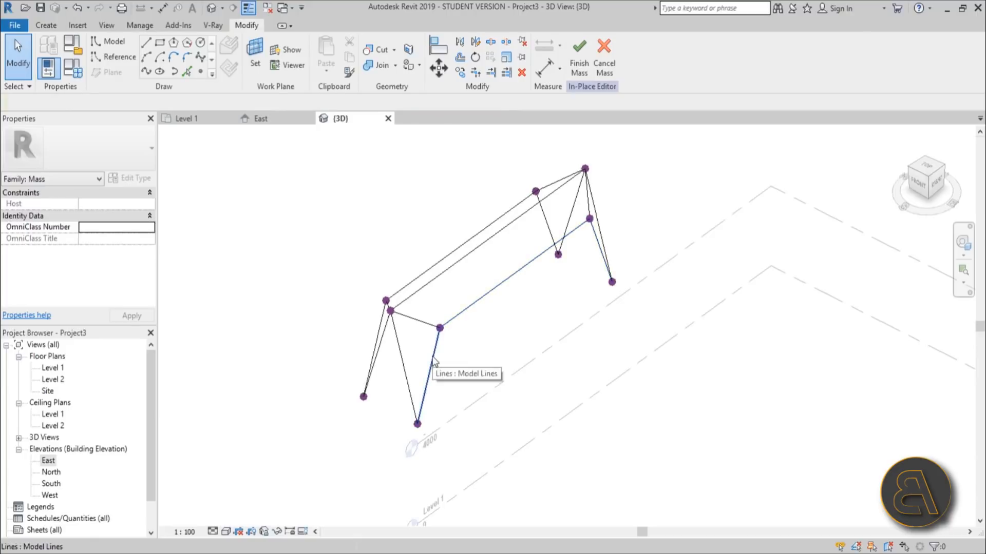
left_click(440, 326)
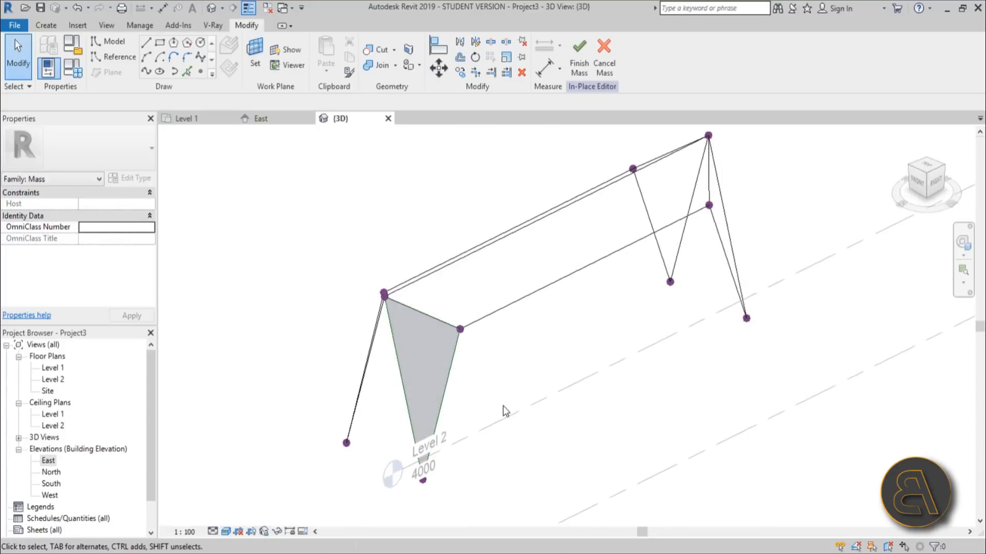
mouse_move(524, 385)
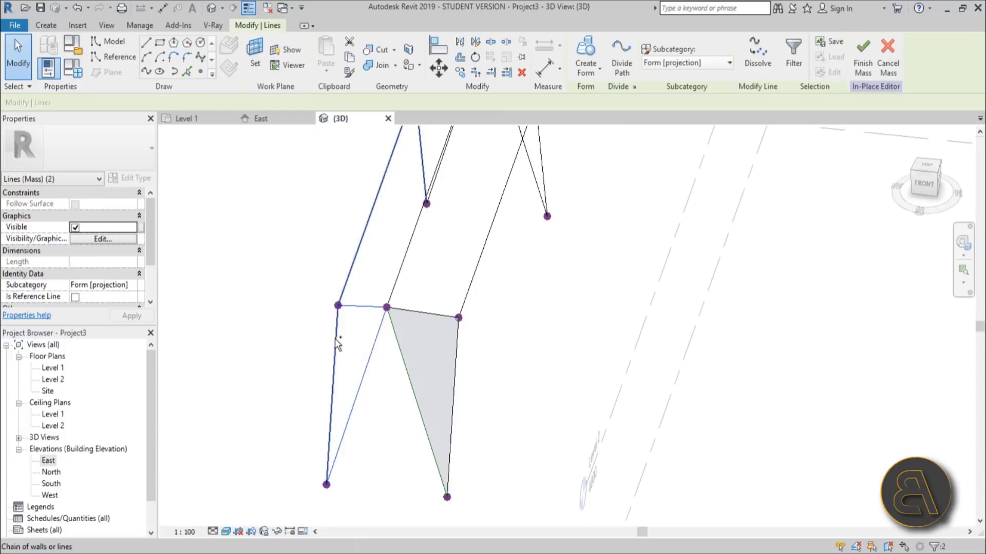
mouse_move(338, 343)
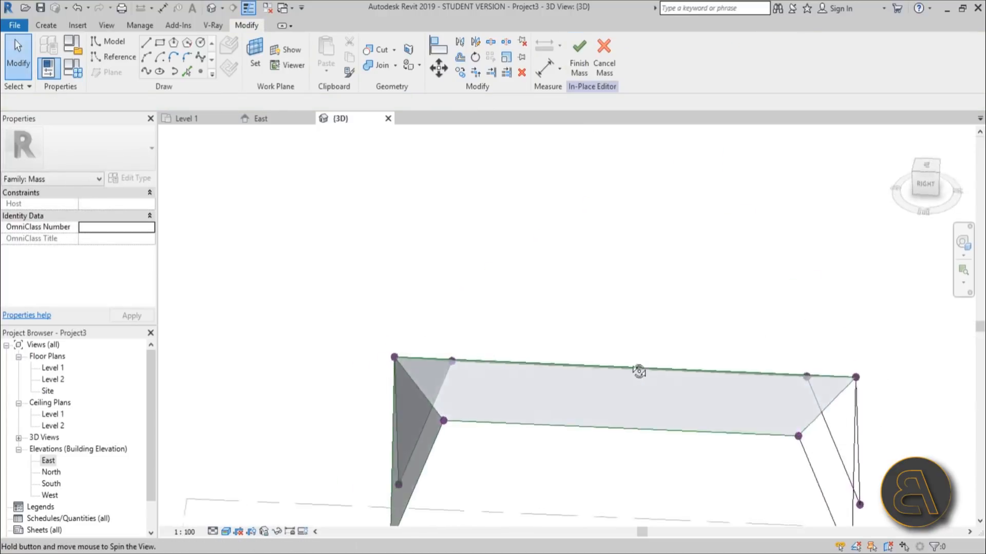
left_click_drag(638, 370, 365, 364)
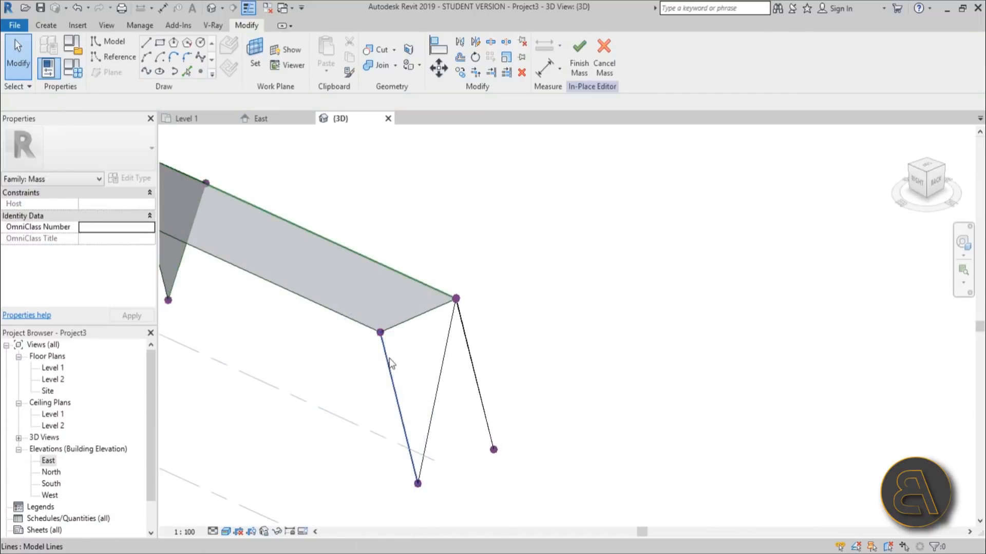
left_click(423, 321)
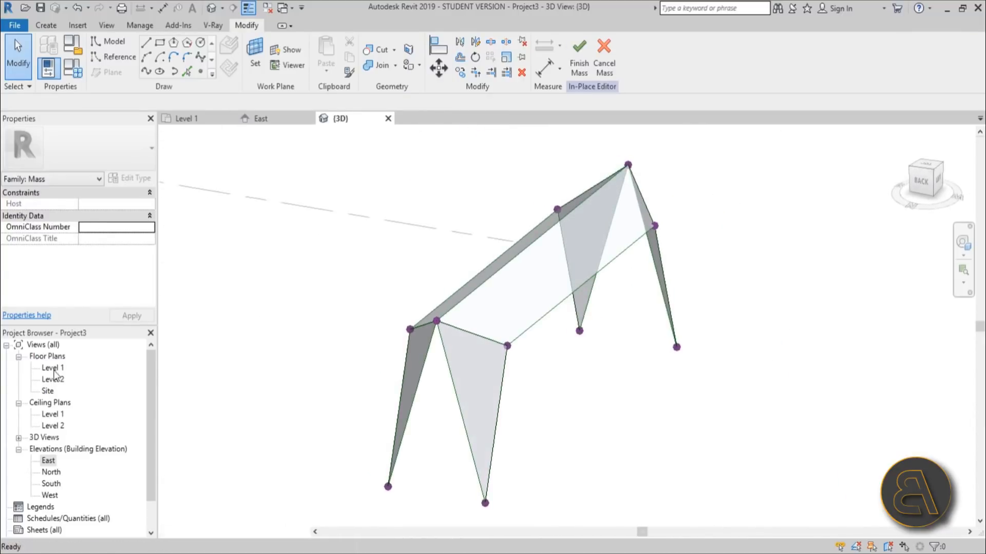
double_click(47, 391)
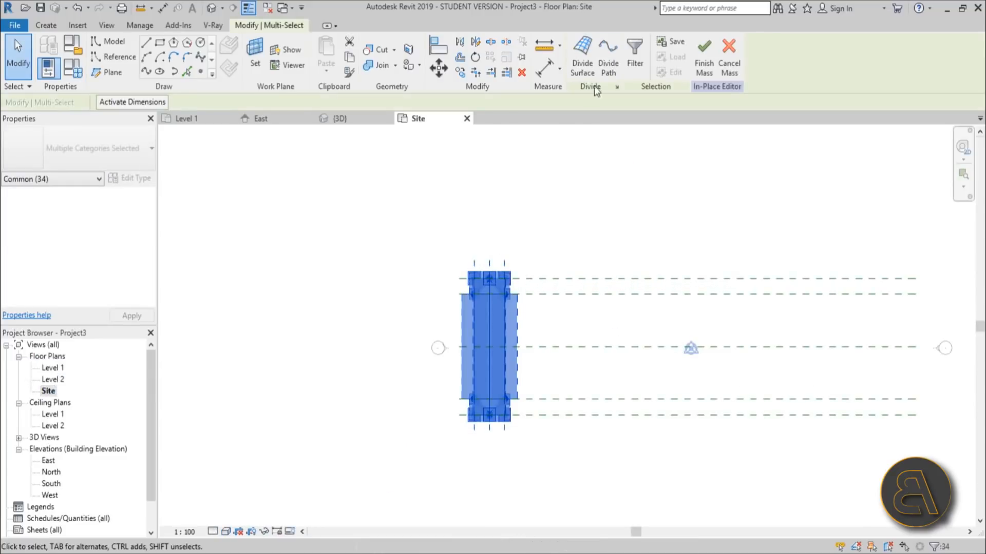
Filter the selection to forms only and copy the frame multiple times at 3000 spacing.
left_click(633, 48)
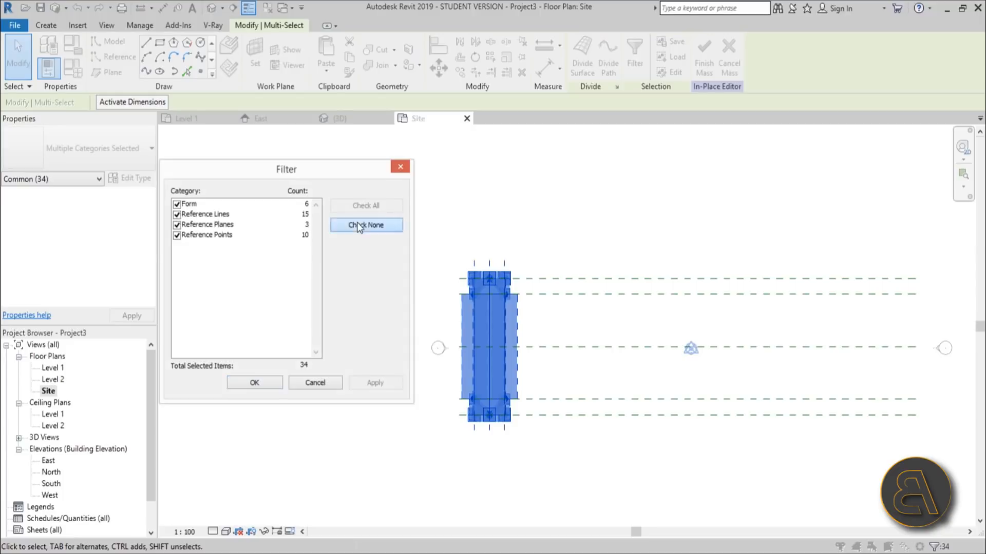
left_click(366, 225)
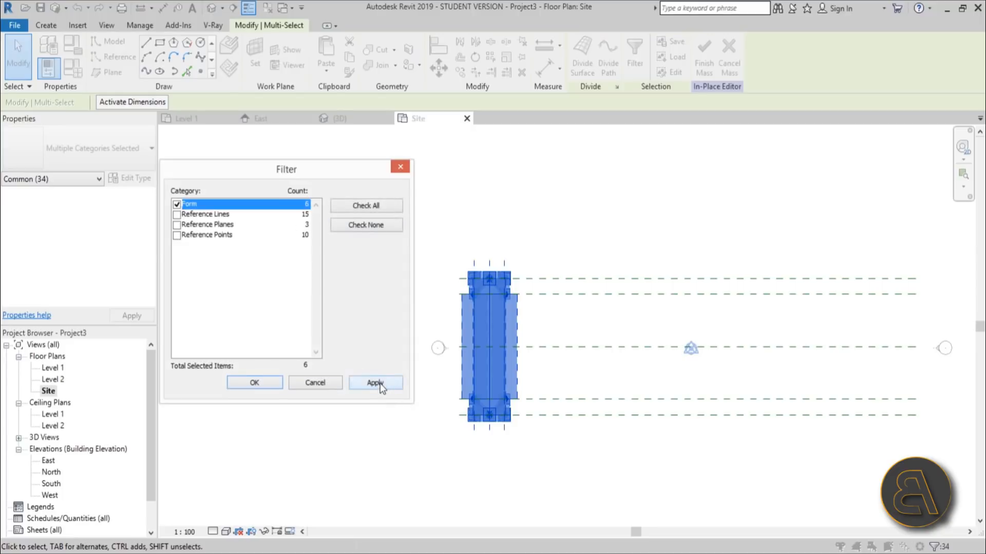
left_click(374, 383)
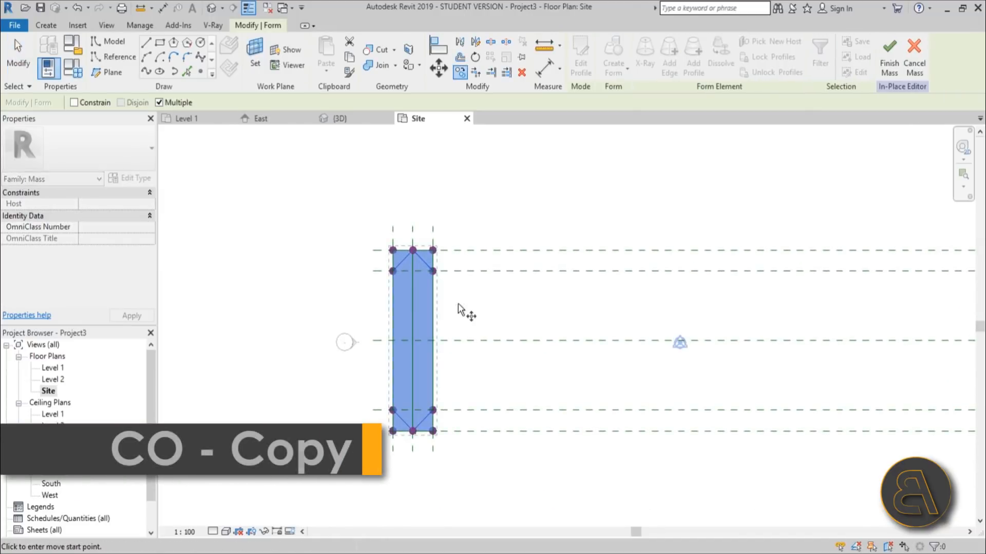
mouse_move(372, 245)
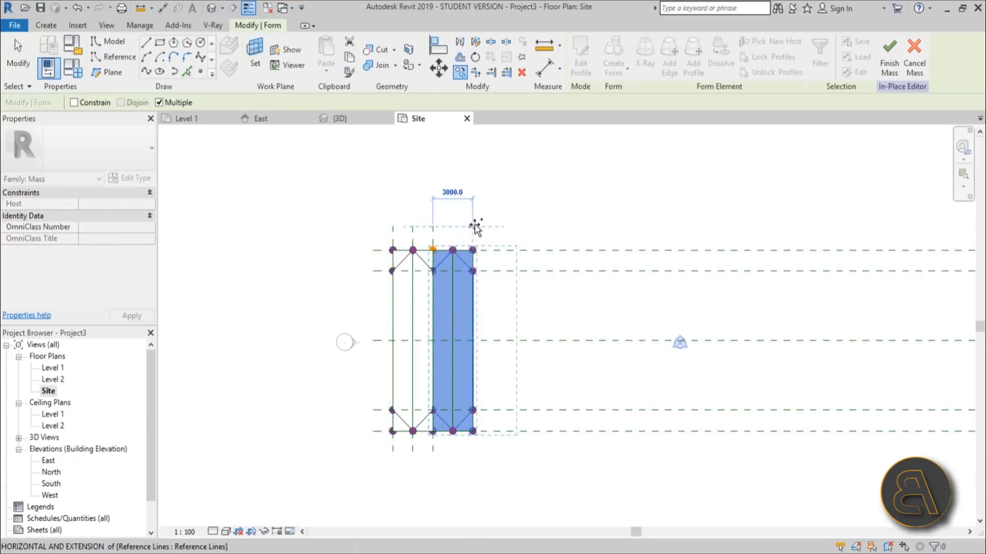
left_click_drag(474, 228, 512, 228)
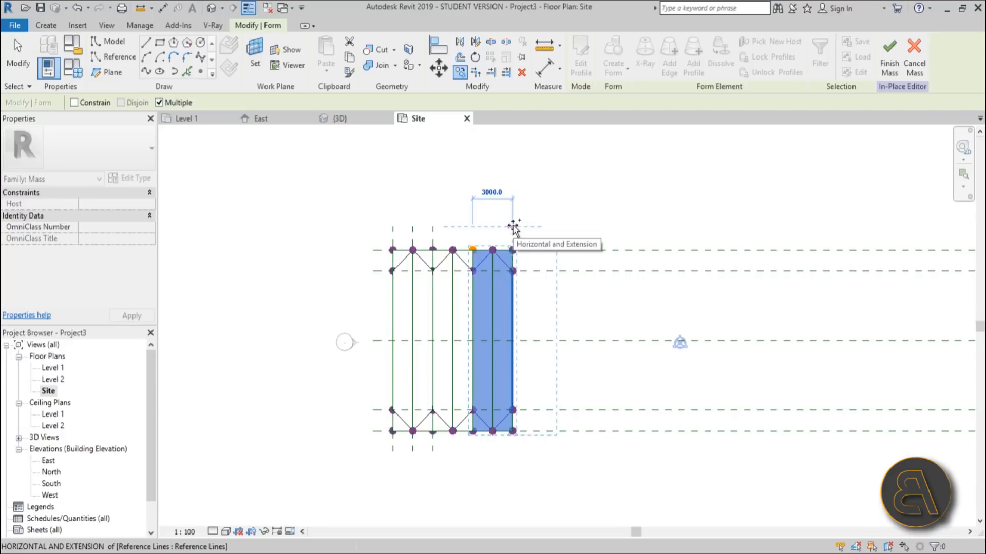
left_click_drag(513, 225, 597, 224)
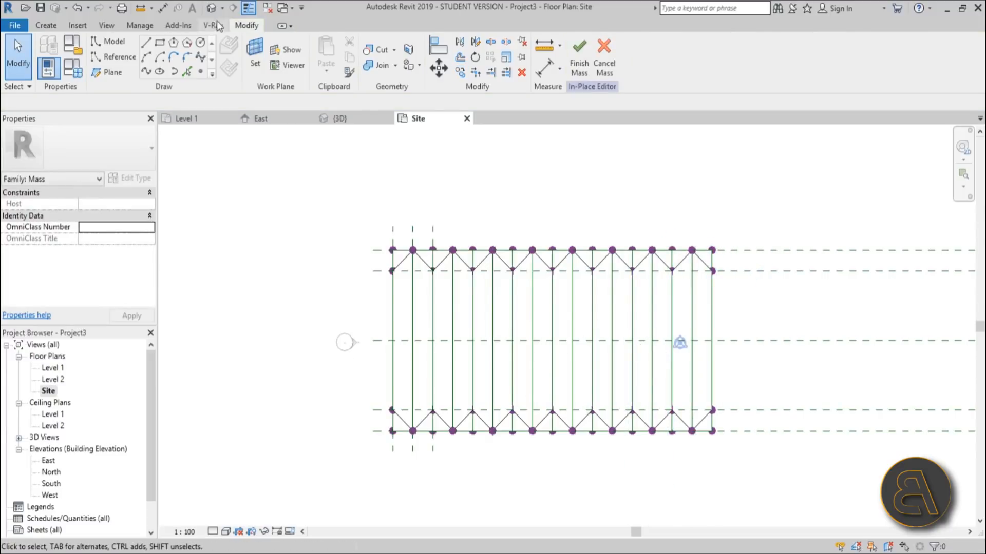
left_click(339, 118)
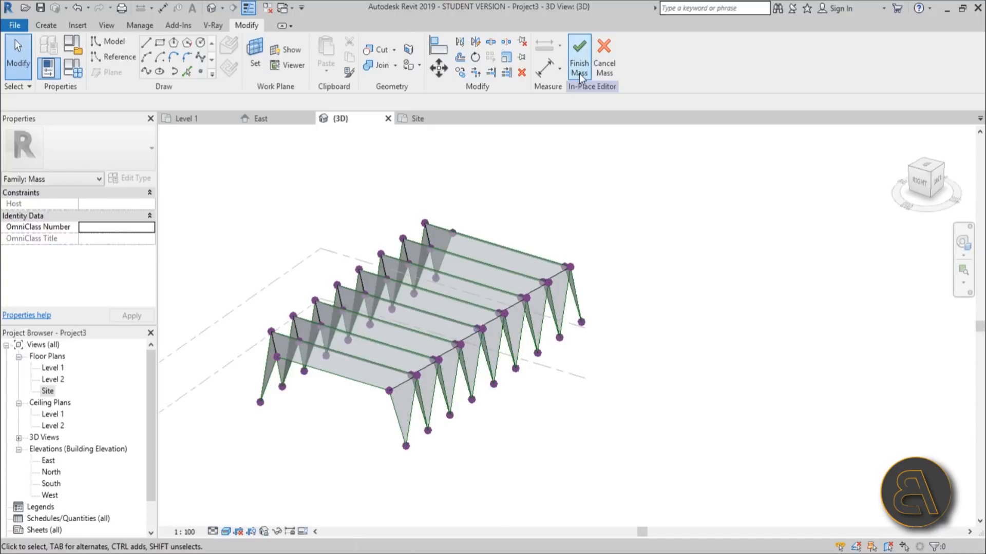
Finish editing the mass and start the Wall by Face tool.
left_click(580, 49)
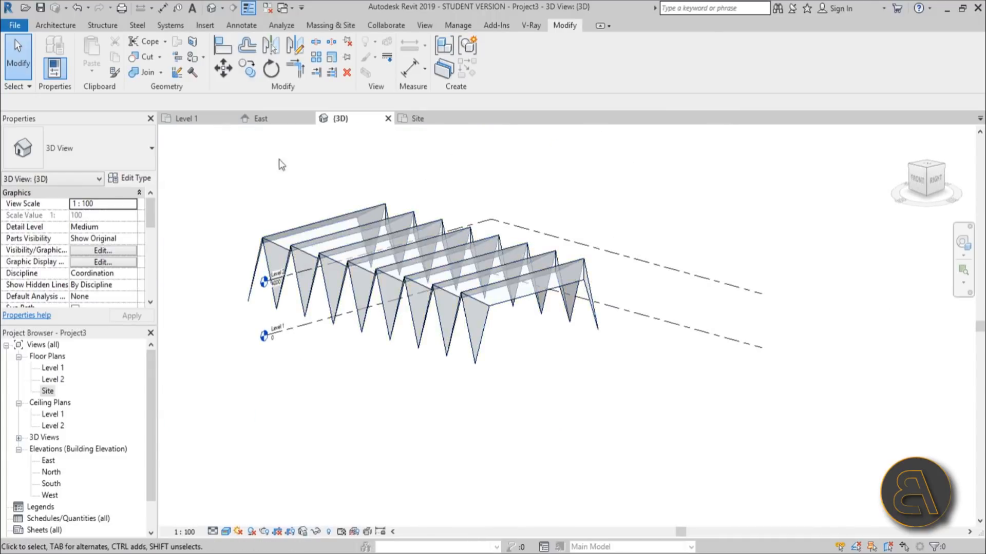
left_click(330, 25)
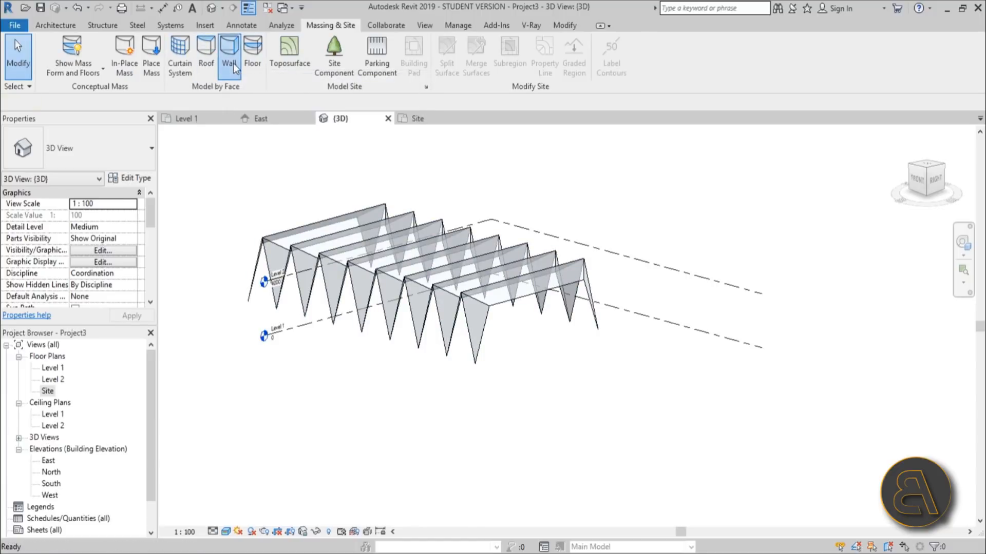
left_click(230, 50)
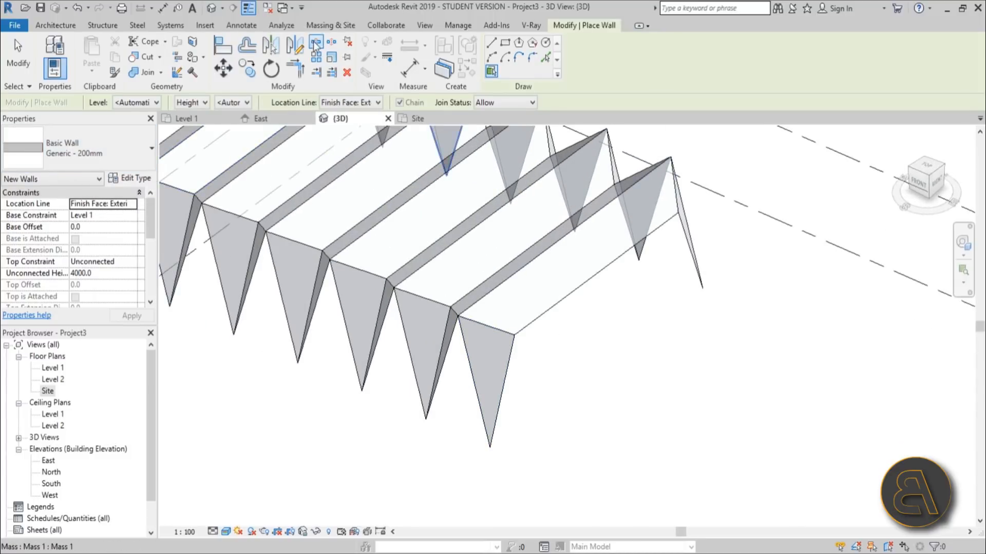
Place a Generic 200 mm wall on the end frame's mass face and orbit to inspect the cladding.
left_click(331, 25)
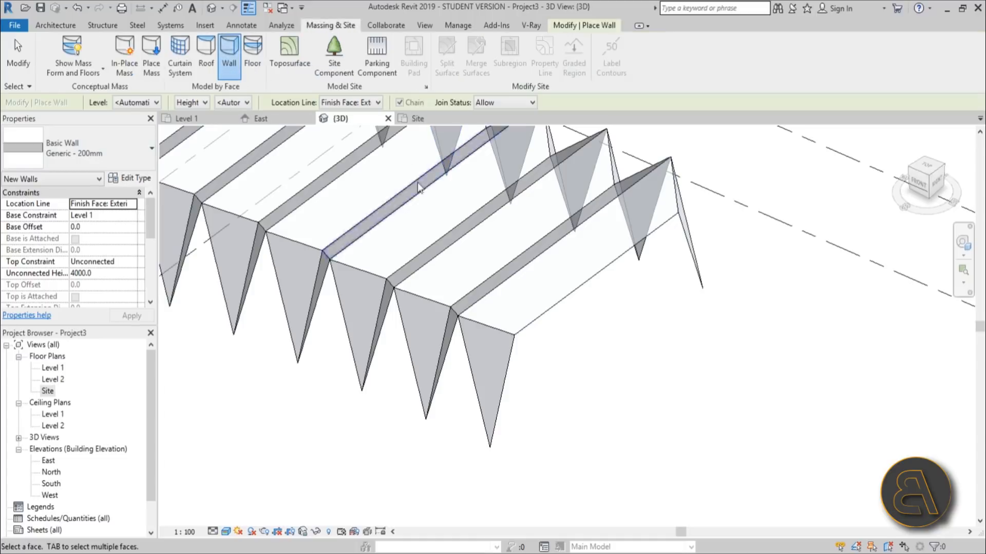
left_click_drag(421, 189, 505, 369)
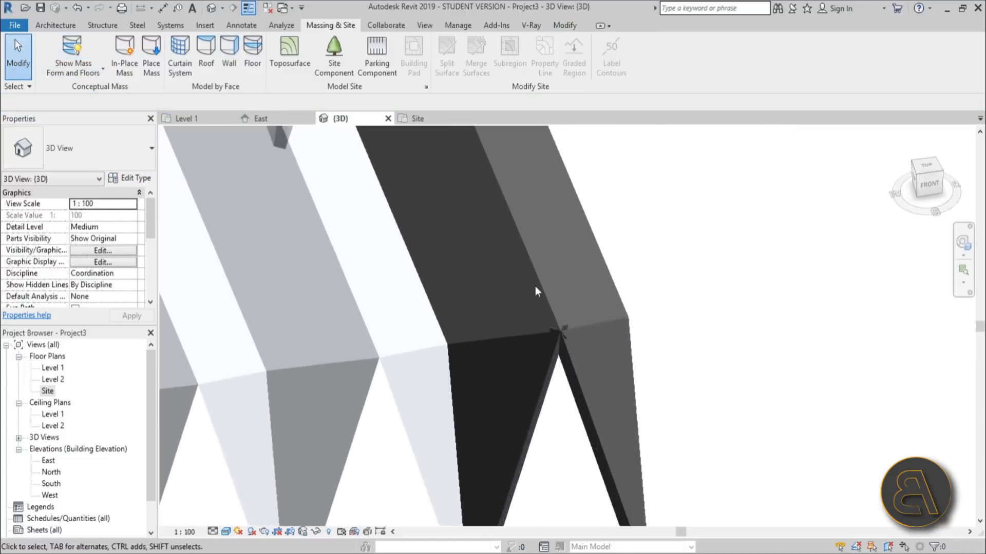
left_click_drag(537, 291, 550, 348)
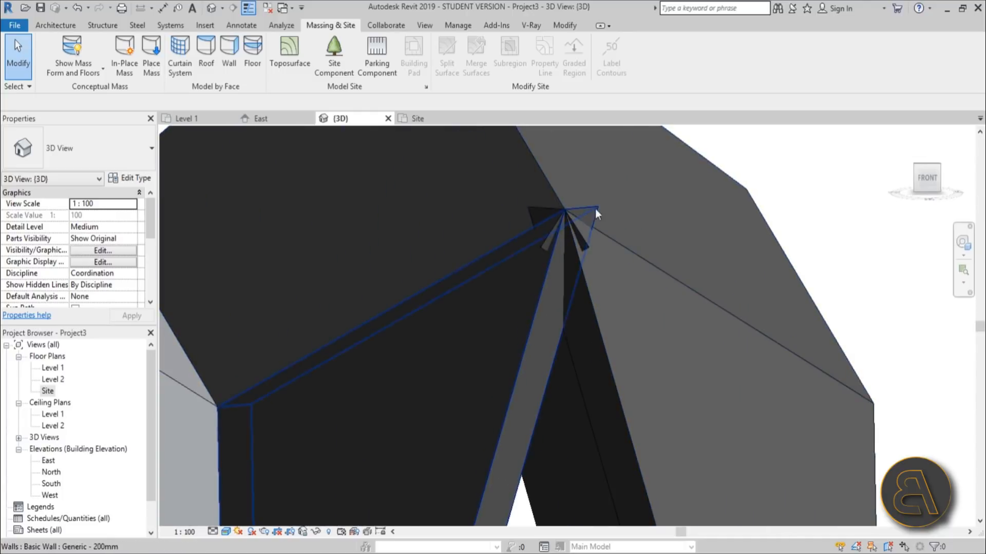
left_click_drag(596, 213, 613, 350)
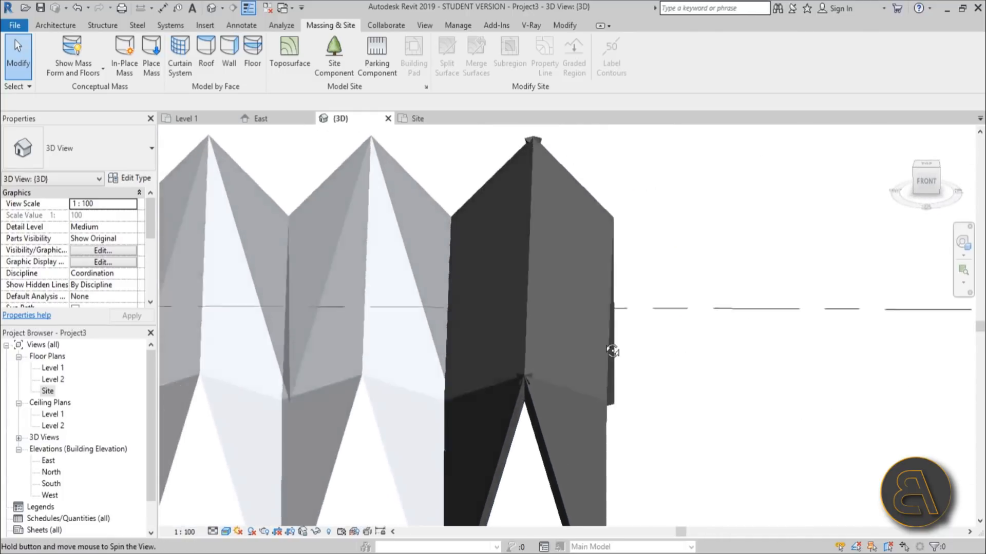
left_click_drag(613, 351, 523, 263)
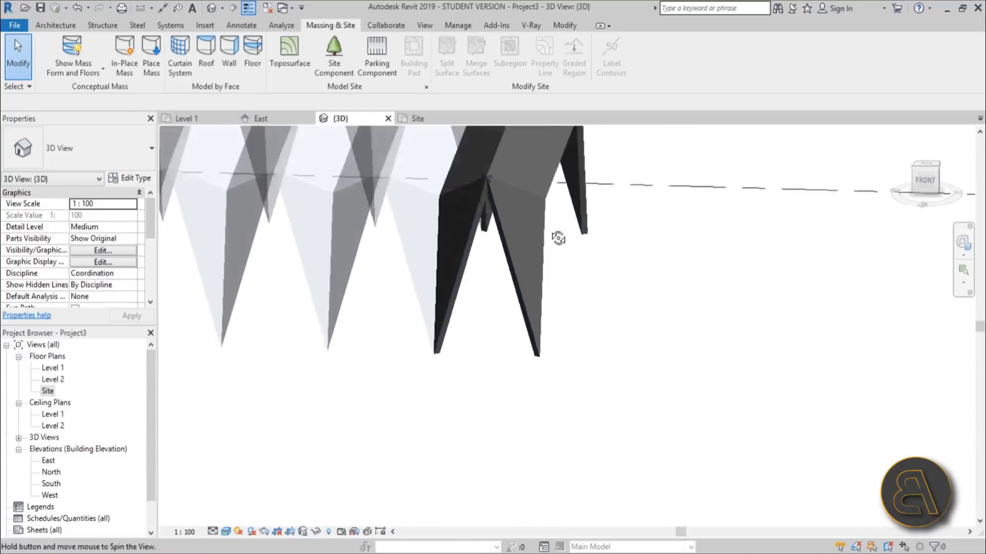
left_click_drag(557, 237, 549, 266)
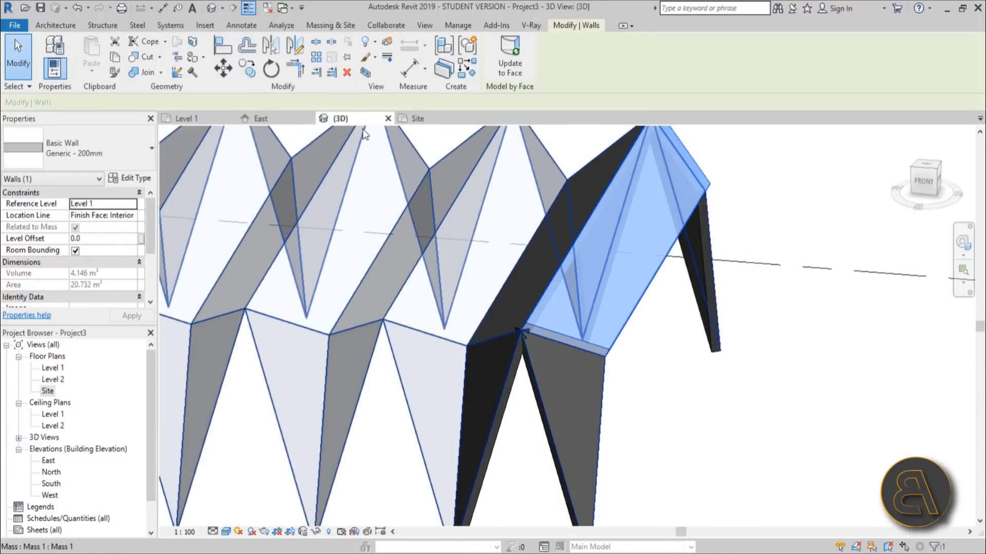
left_click(132, 215)
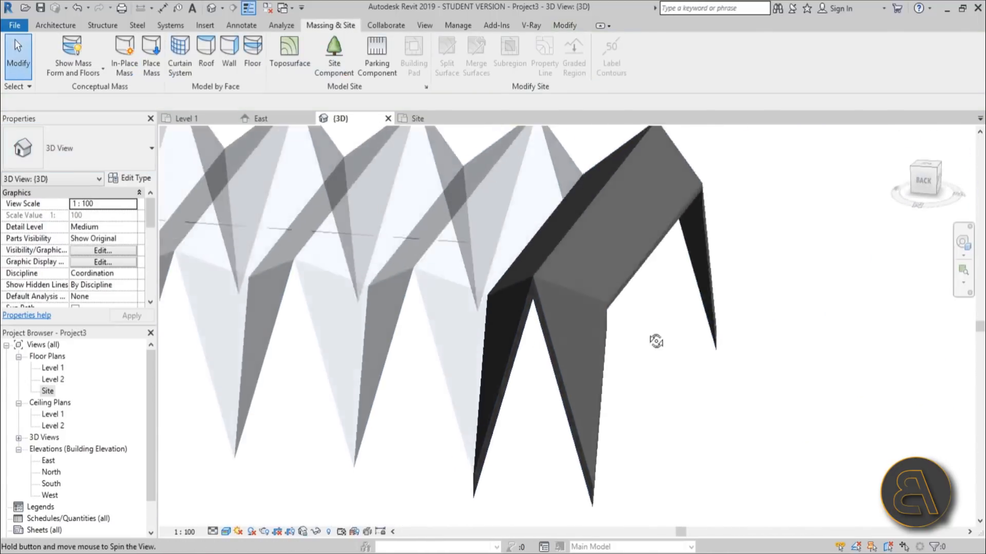
left_click_drag(655, 341, 299, 349)
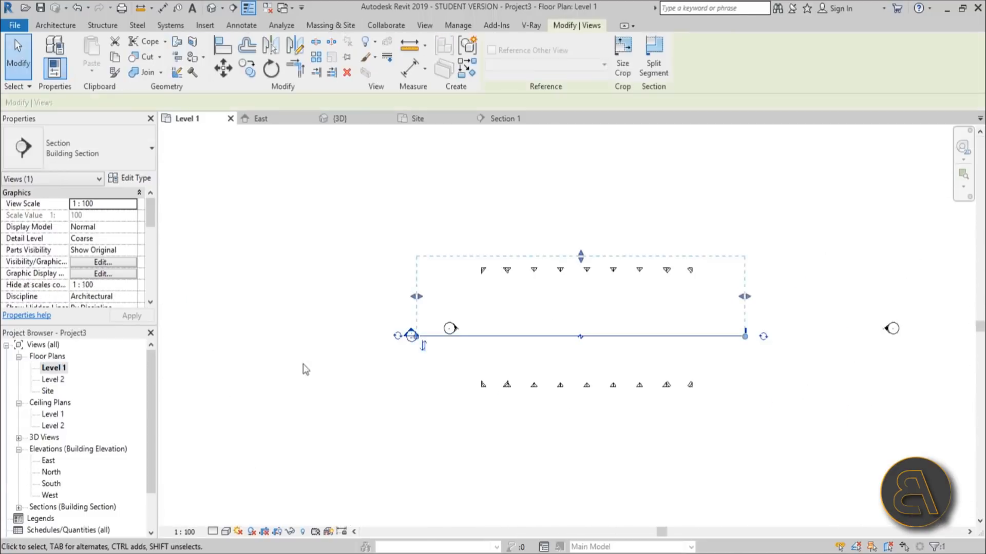
Review the frames' zigzag profile in Section 1, then orbit the 3D view around the end frame's apex.
left_click(338, 118)
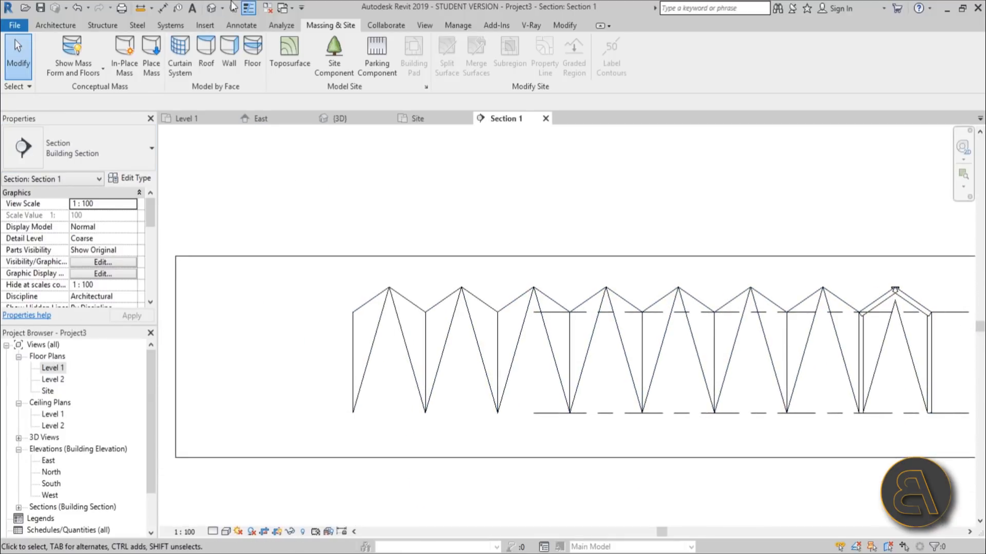
left_click(339, 119)
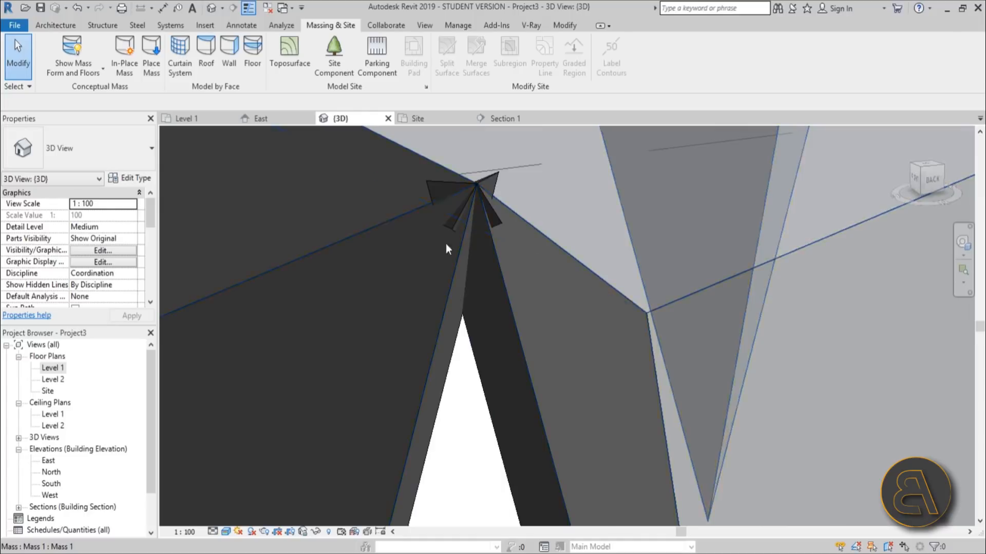
left_click_drag(446, 251, 616, 364)
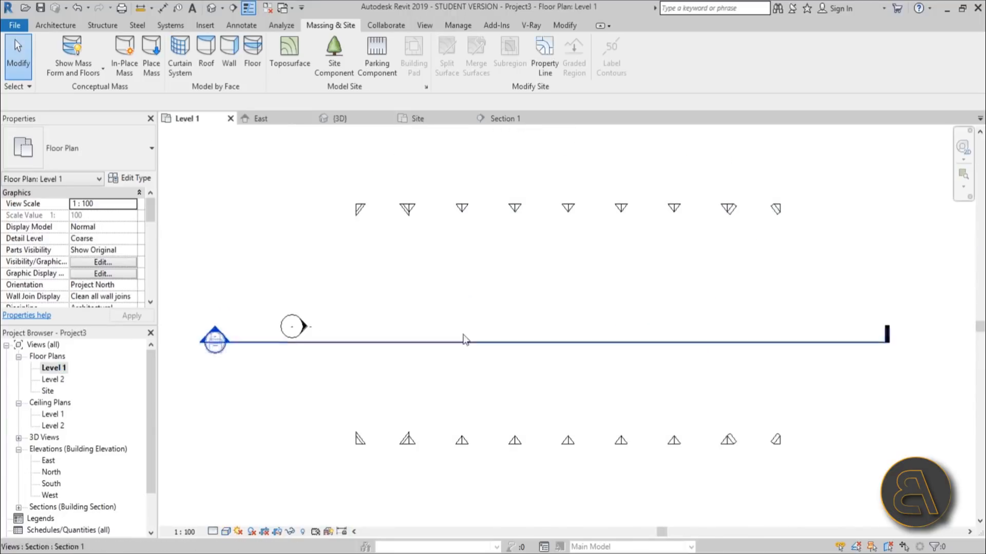
Draw an 8000-high Curtain Wall: Storefront across the end frame in the Level 1 plan.
left_click(56, 25)
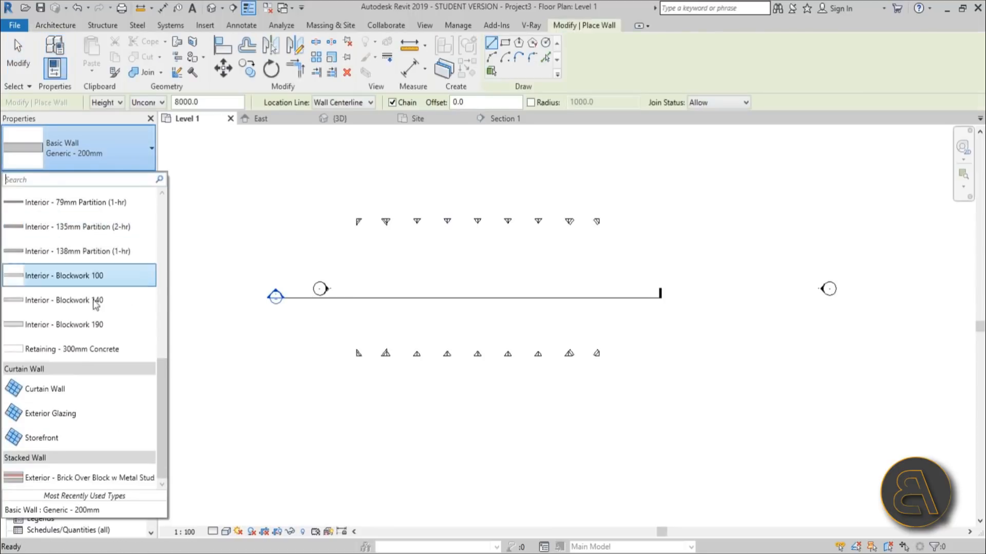
mouse_move(37, 438)
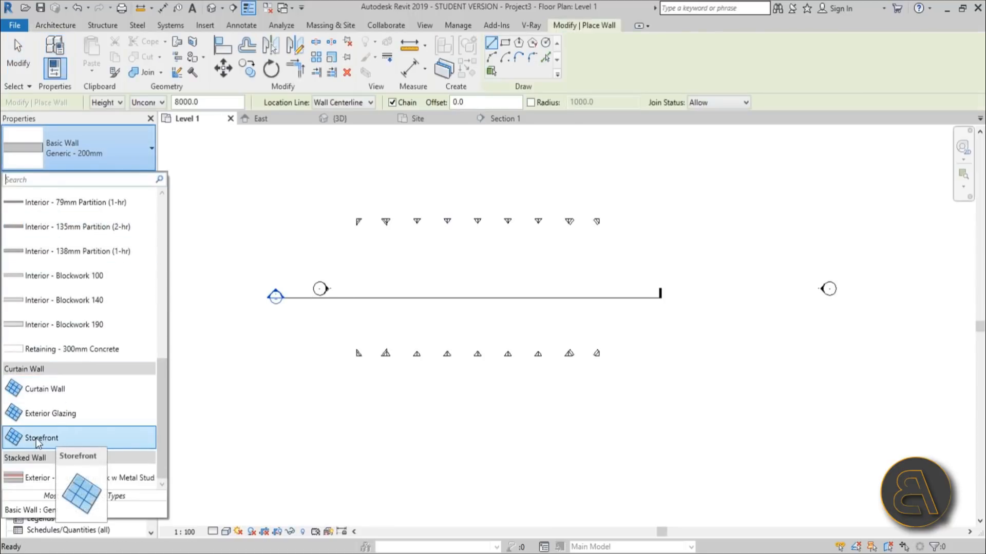
left_click(38, 438)
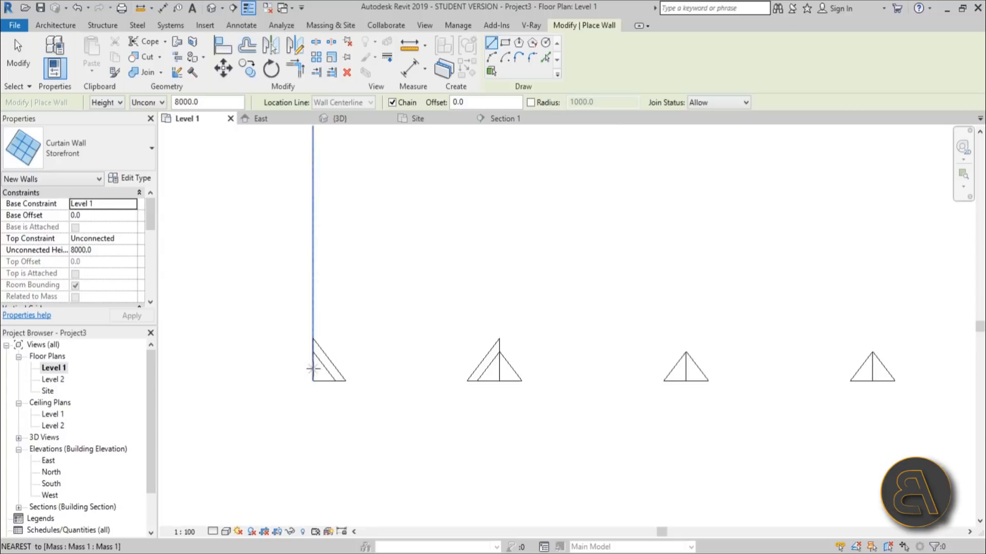
left_click(313, 370)
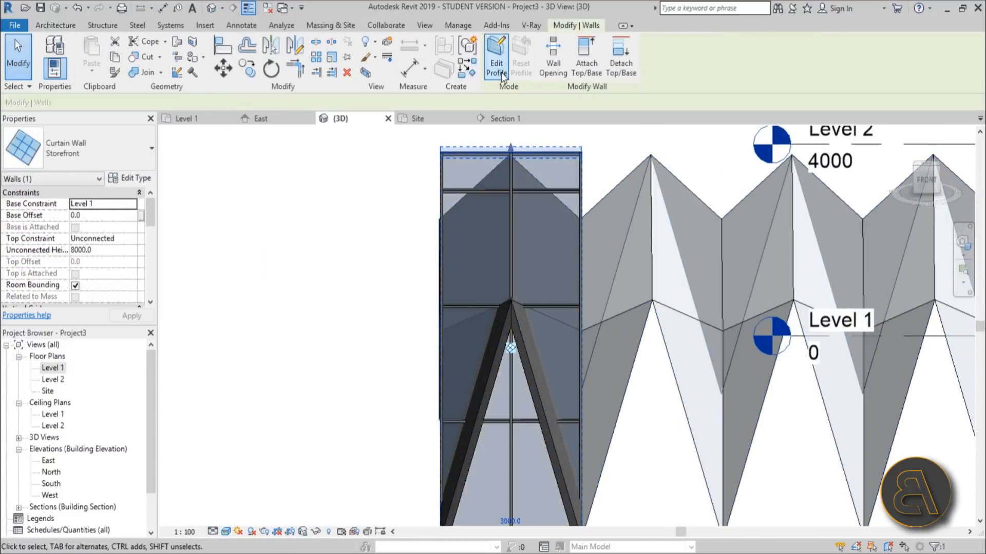
Sketch a triangular profile for the Storefront wall fitting the A-shaped opening, clearing the intersecting-lines error.
left_click(497, 54)
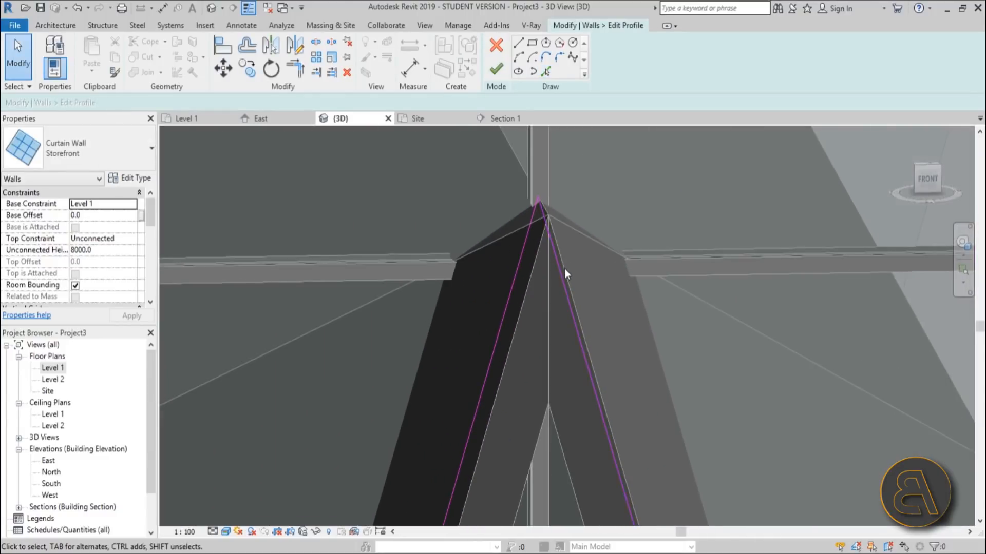
left_click(513, 303)
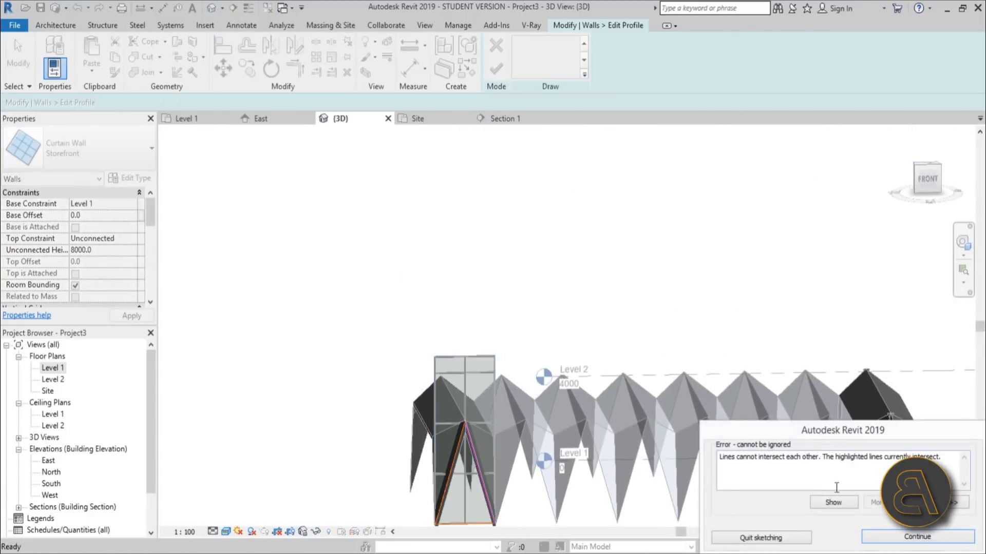
left_click(917, 537)
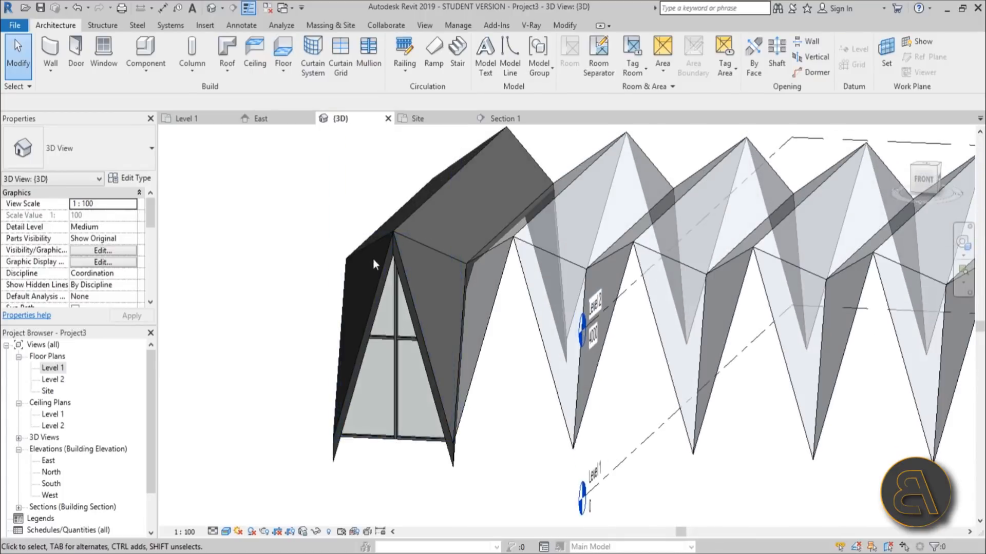
mouse_move(309, 278)
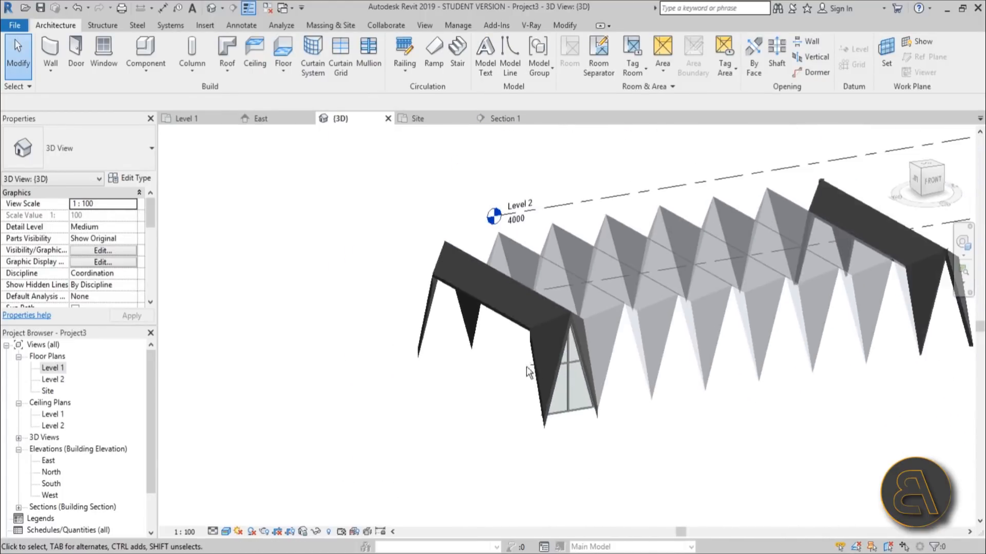
left_click_drag(528, 370, 610, 450)
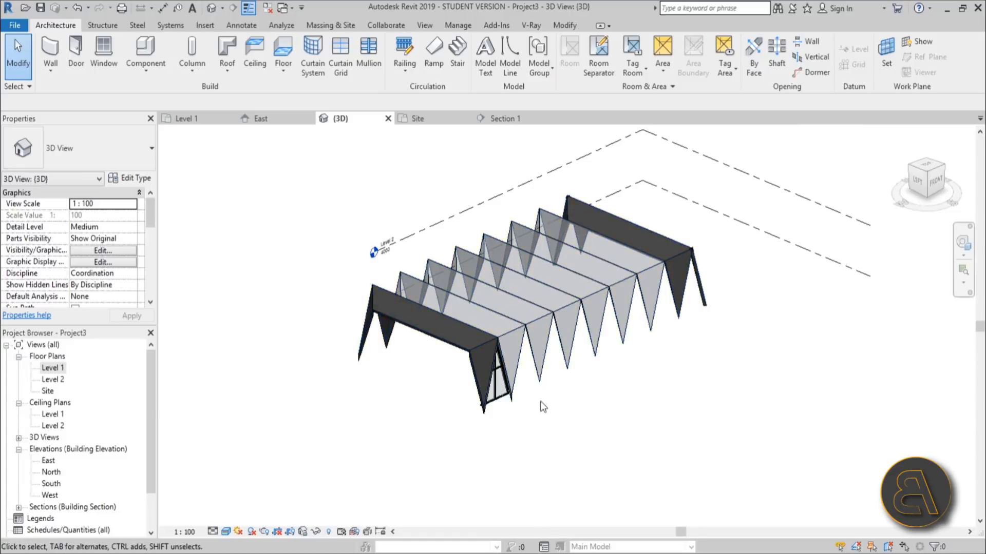
left_click_drag(543, 407, 555, 388)
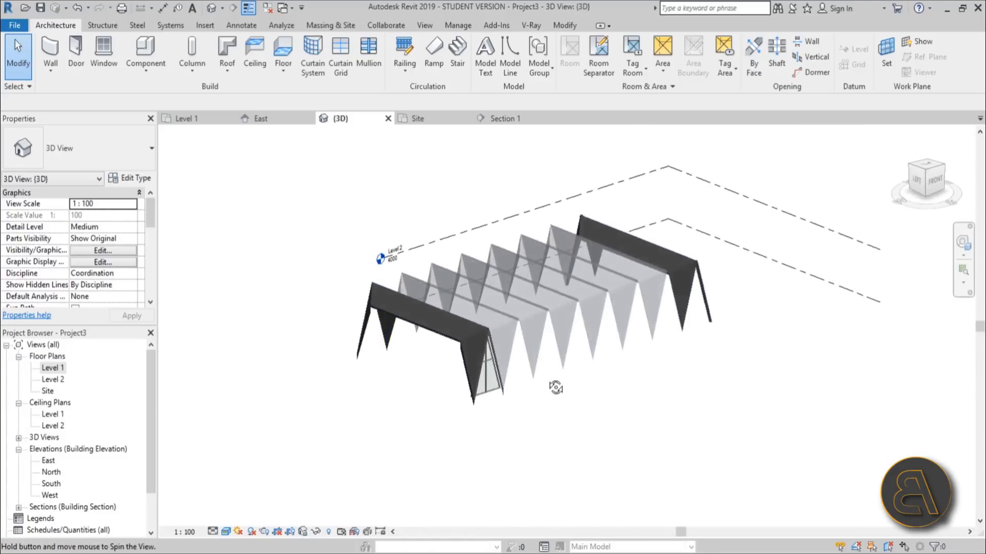